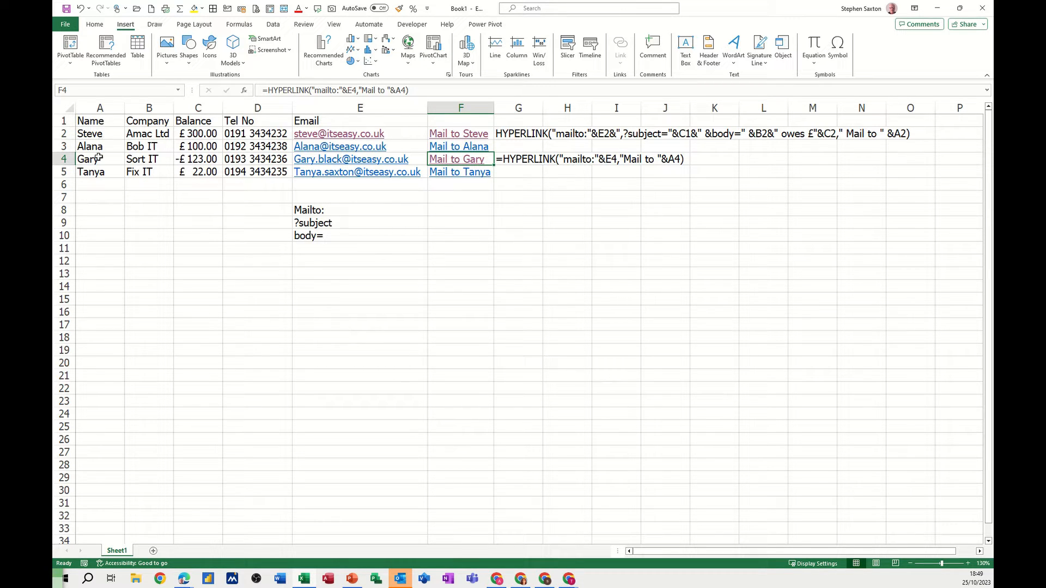
{"action": "mouse_move", "coordinate": [119, 134]}
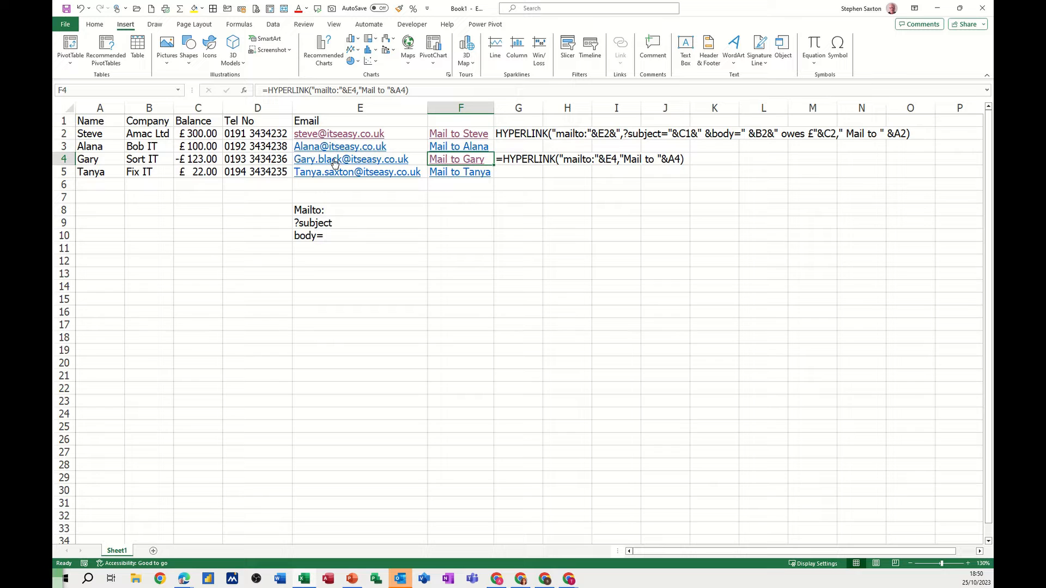
{"action": "mouse_move", "coordinate": [460, 137]}
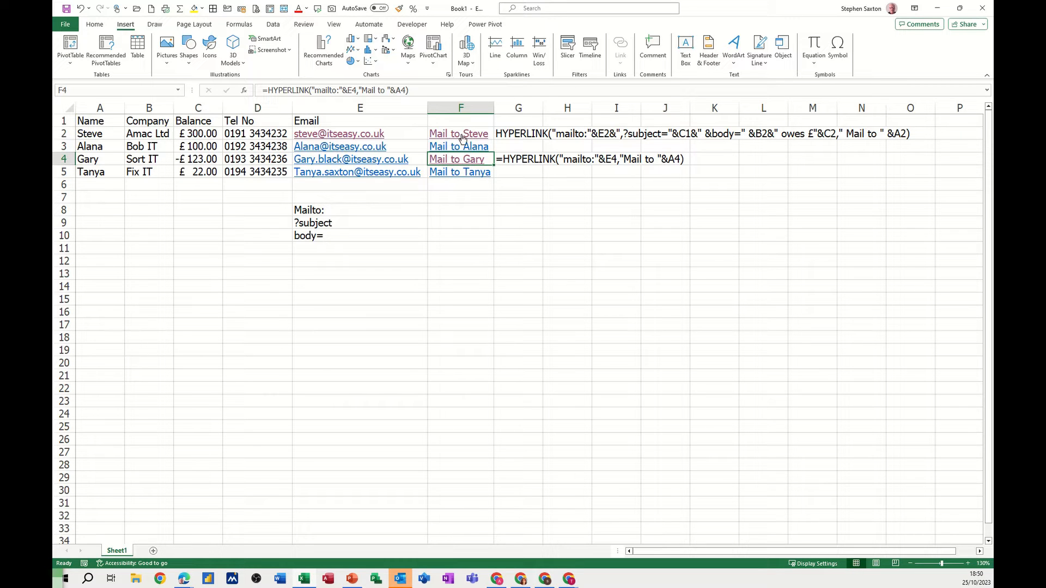
{"action": "mouse_move", "coordinate": [463, 137]}
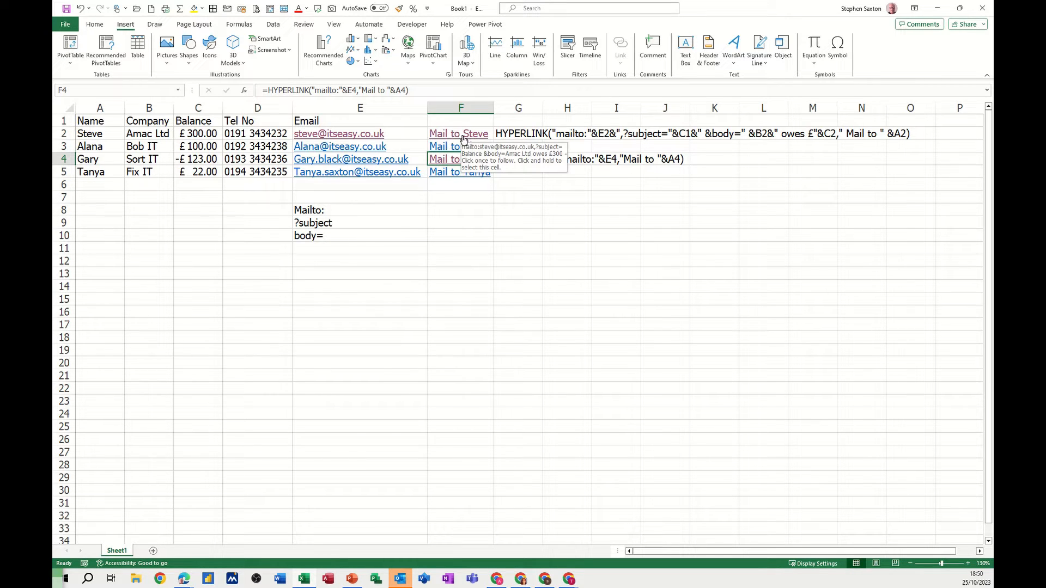
{"action": "mouse_move", "coordinate": [458, 140]}
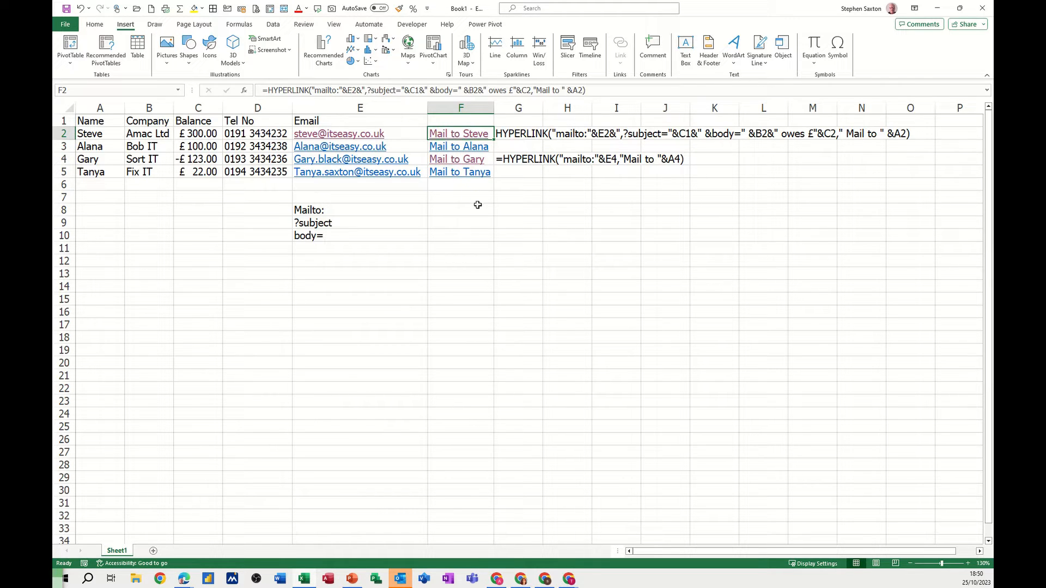
Test Steve's mail link, then close the test email and discard the draft.
{"action": "left_click", "coordinate": [459, 134]}
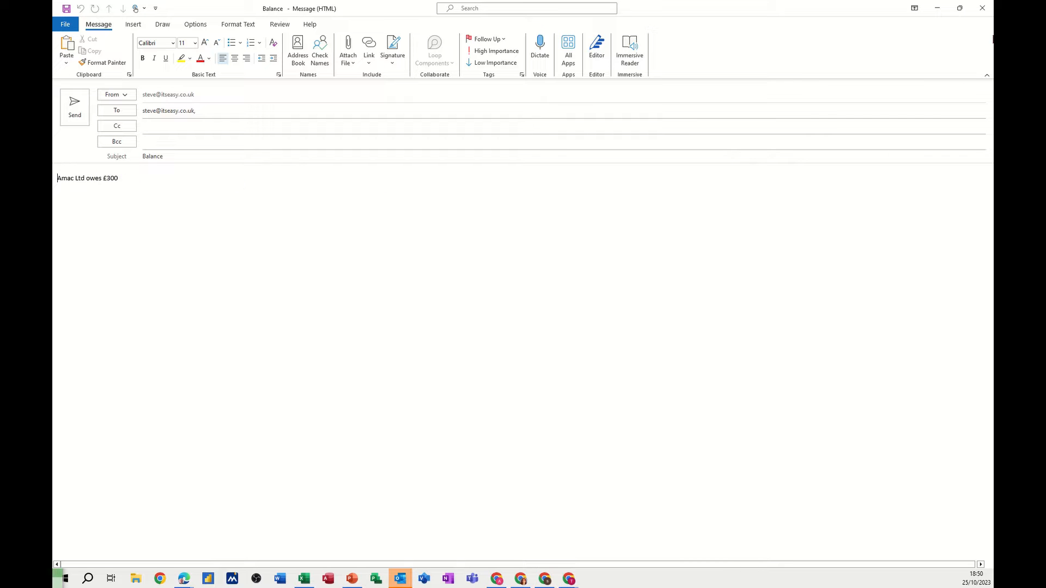
{"action": "left_click", "coordinate": [981, 7]}
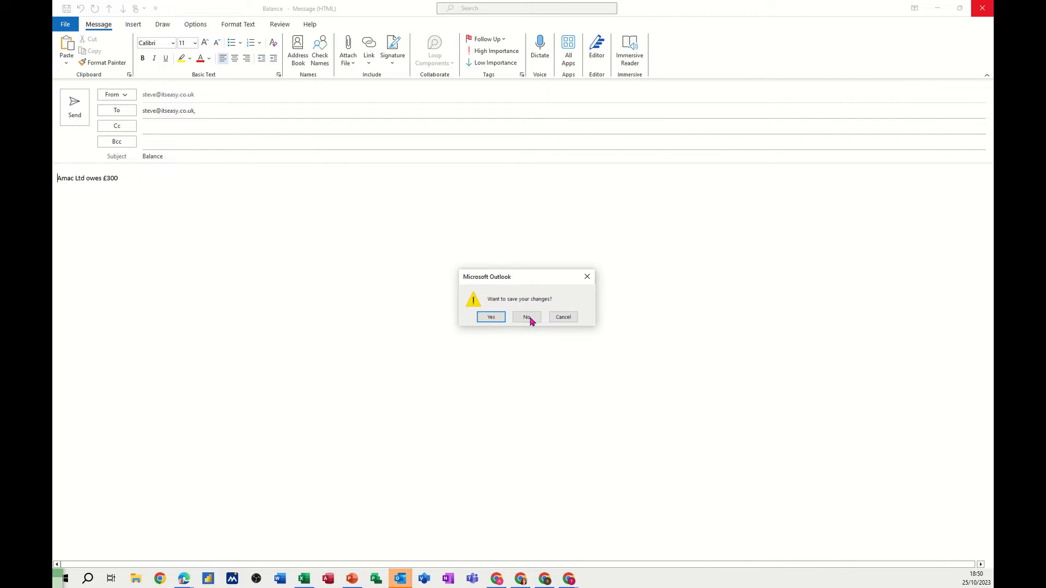
{"action": "left_click", "coordinate": [526, 316]}
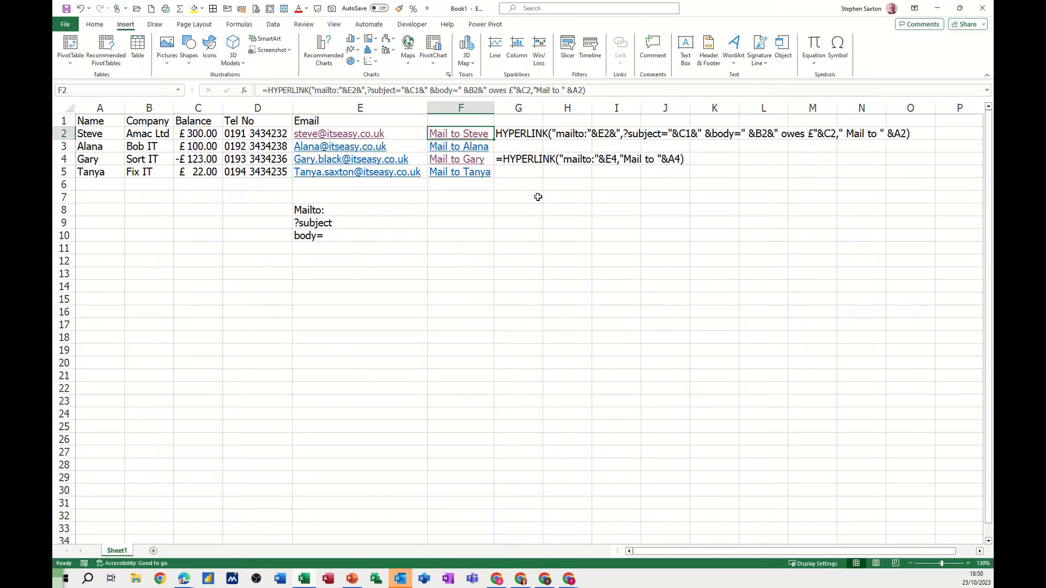
{"action": "mouse_move", "coordinate": [480, 195]}
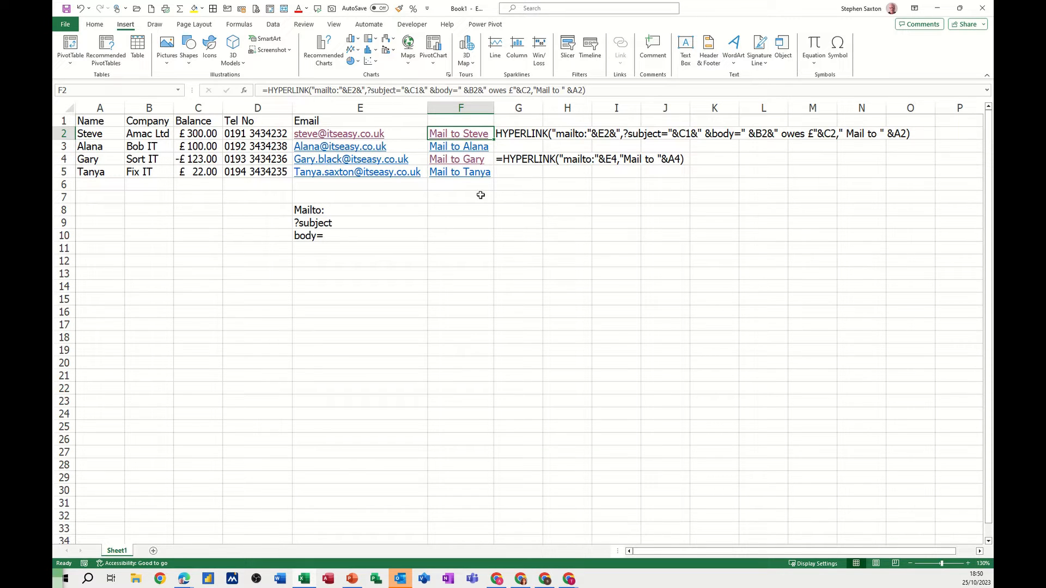
{"action": "mouse_move", "coordinate": [690, 165]}
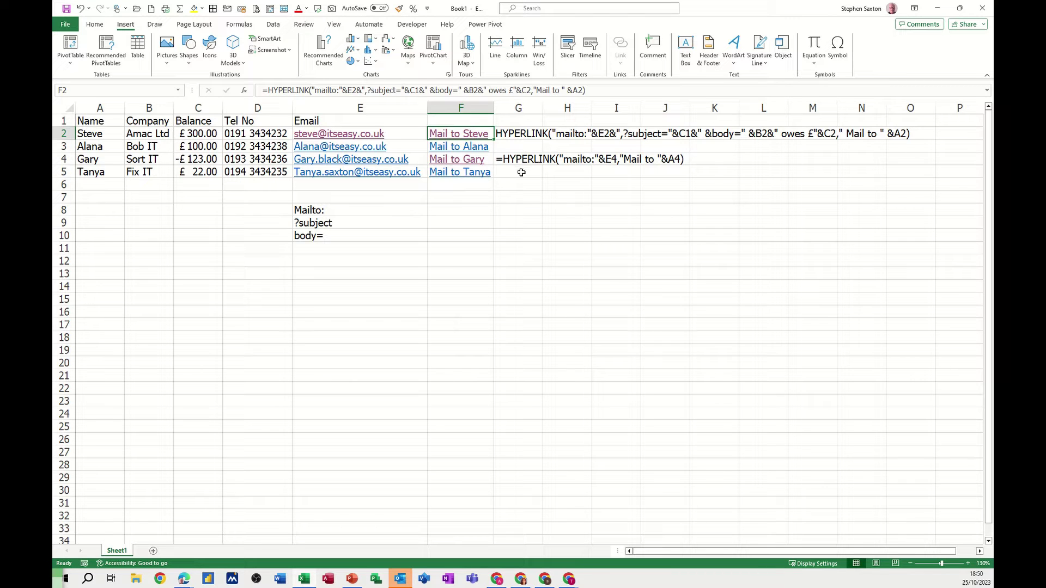
In G5, begin =HYPERLINK("mailto:"& to use E5's email address.
{"action": "left_click", "coordinate": [517, 171]}
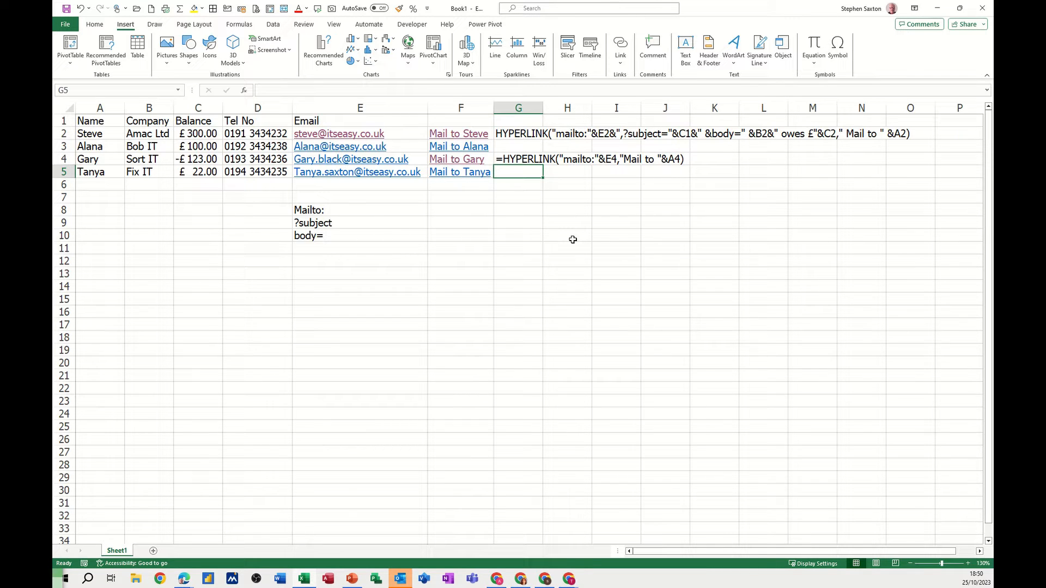
{"action": "type", "text": "=h"}
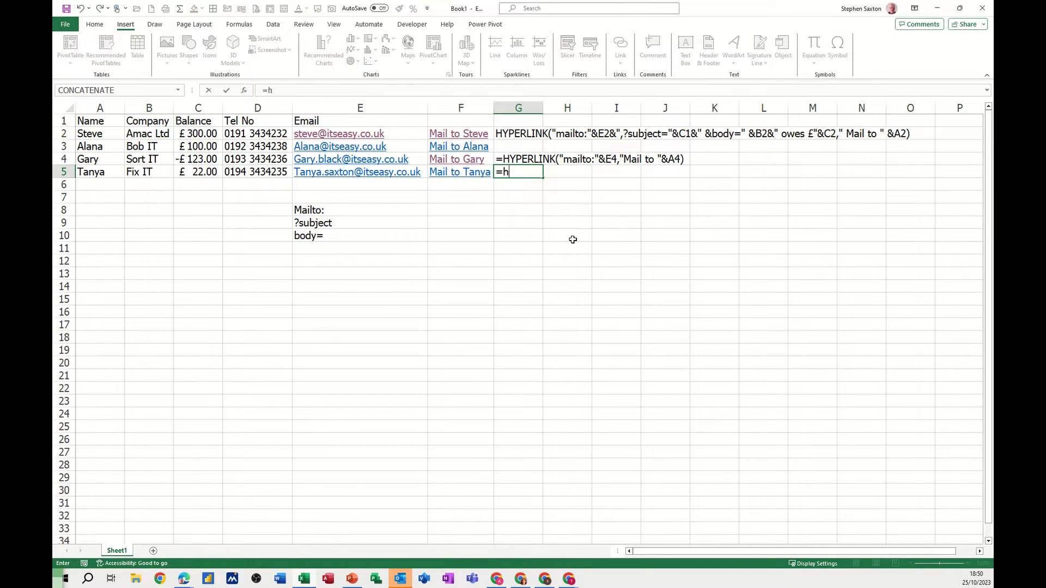
{"action": "type", "text": "p"}
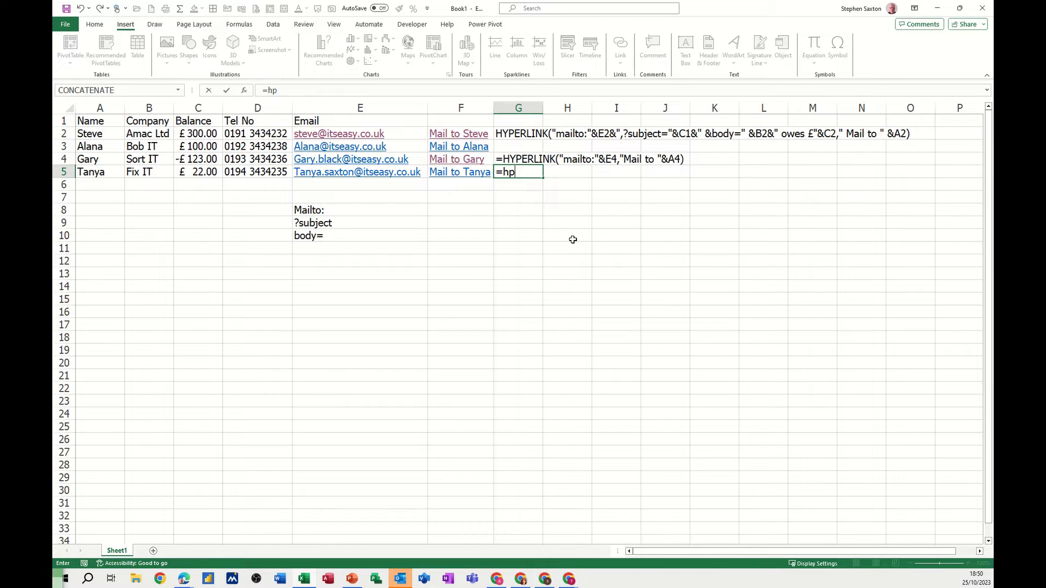
{"action": "type", "text": "y"}
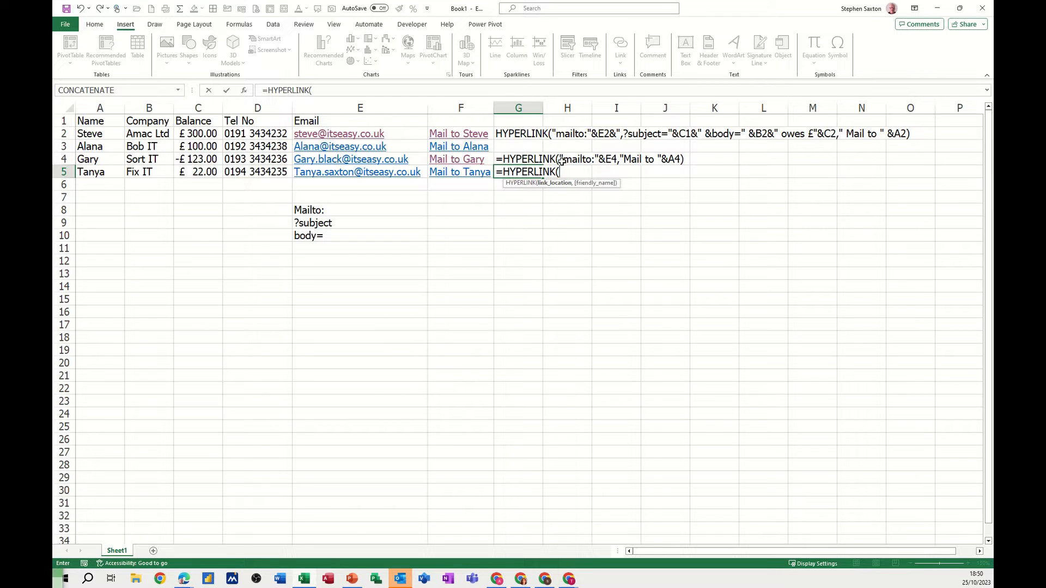
{"action": "mouse_move", "coordinate": [599, 170]}
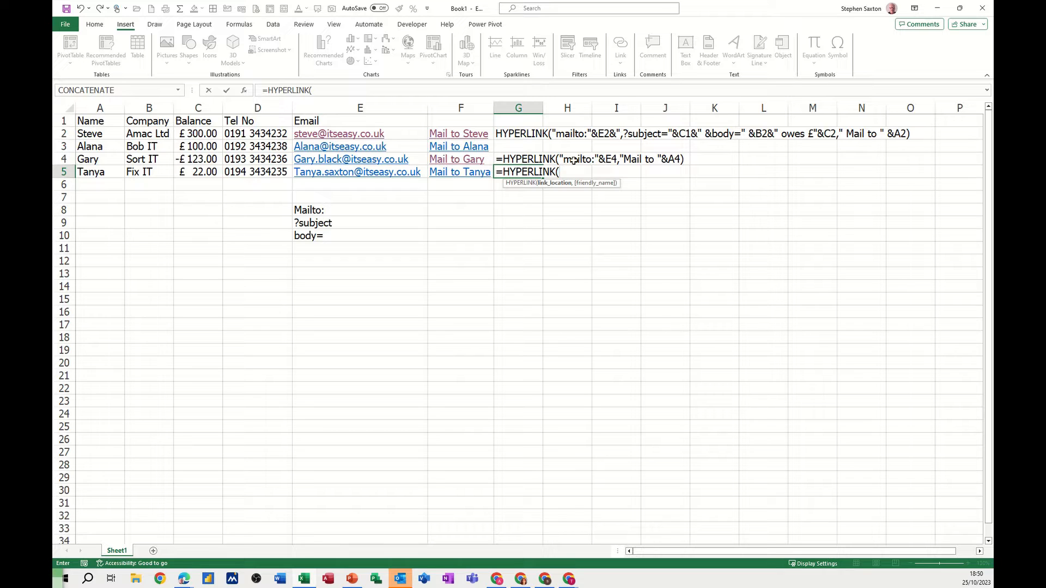
{"action": "type", "text": "\""}
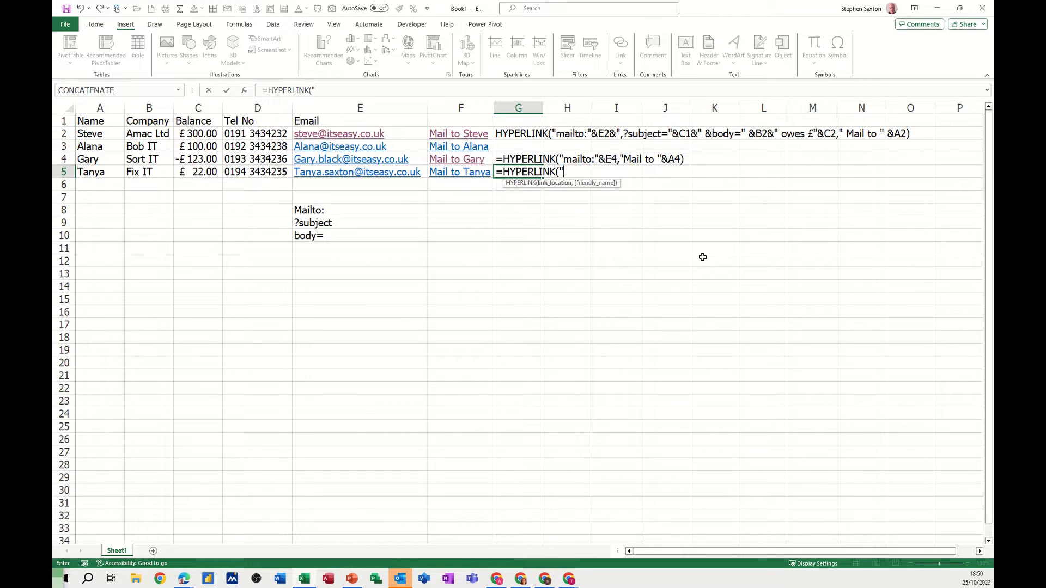
{"action": "type", "text": "m"}
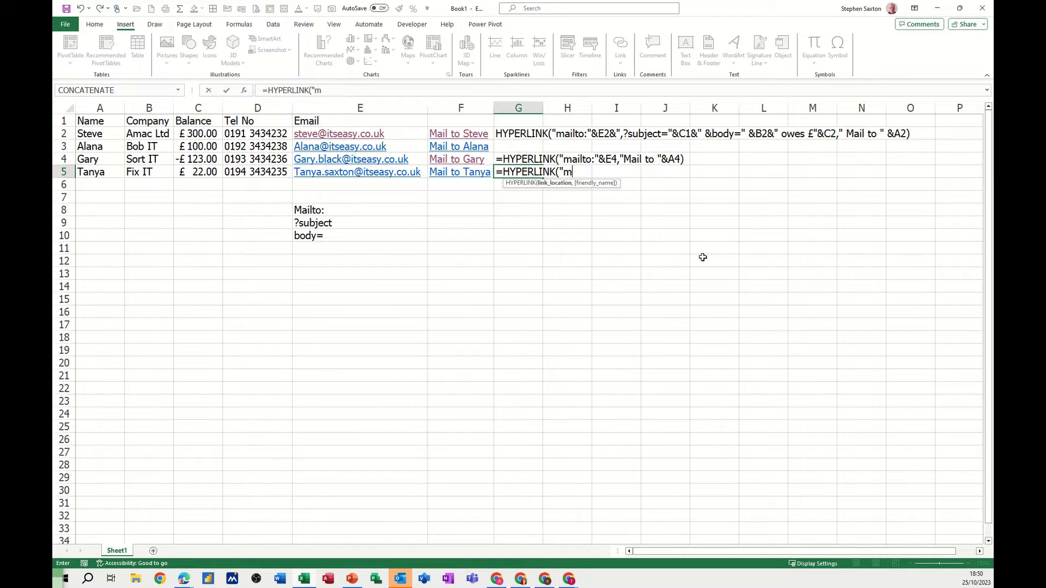
{"action": "type", "text": "ailto"}
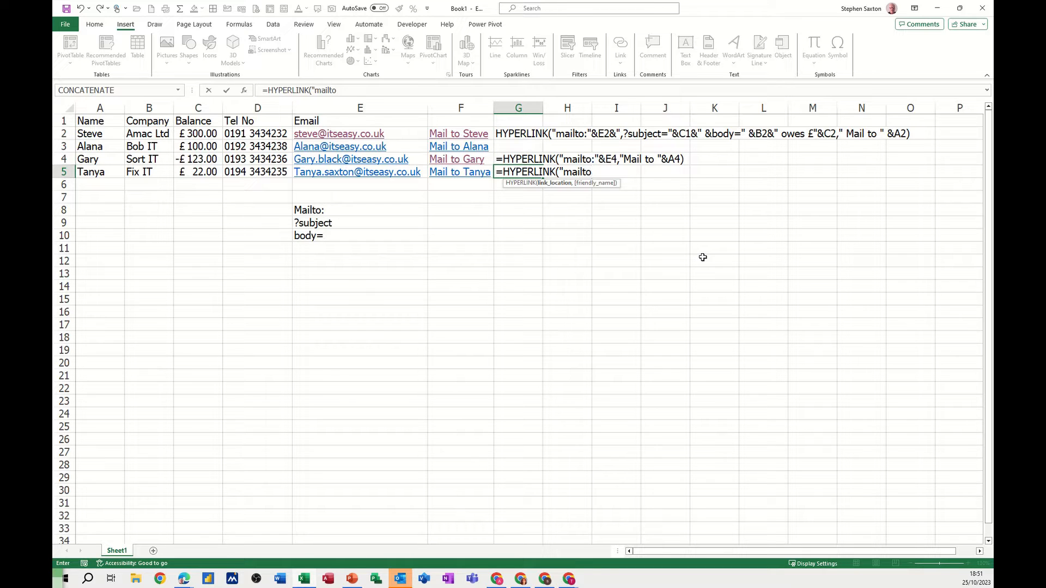
{"action": "type", "text": ":"}
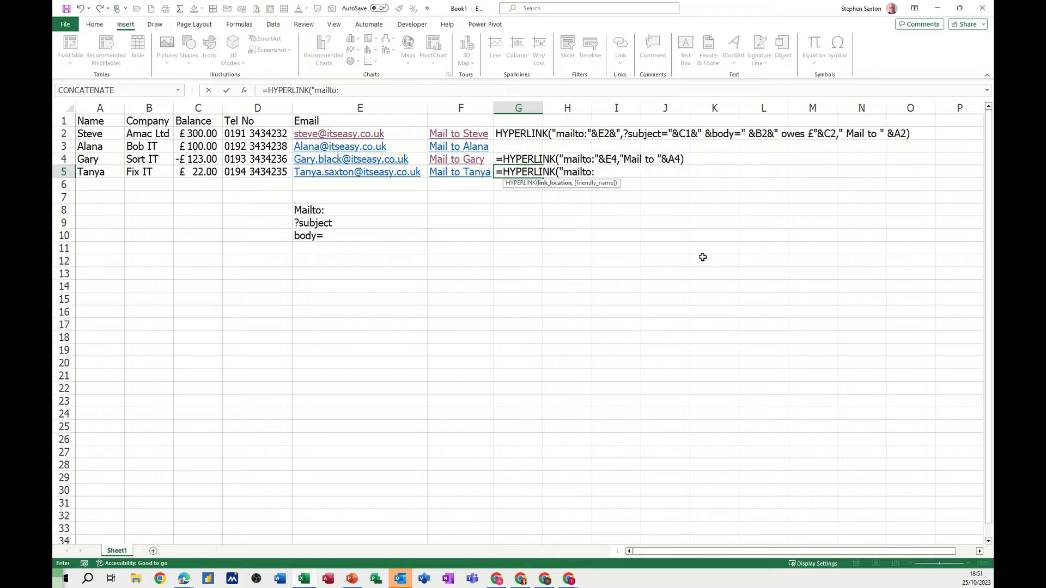
{"action": "type", "text": "\""}
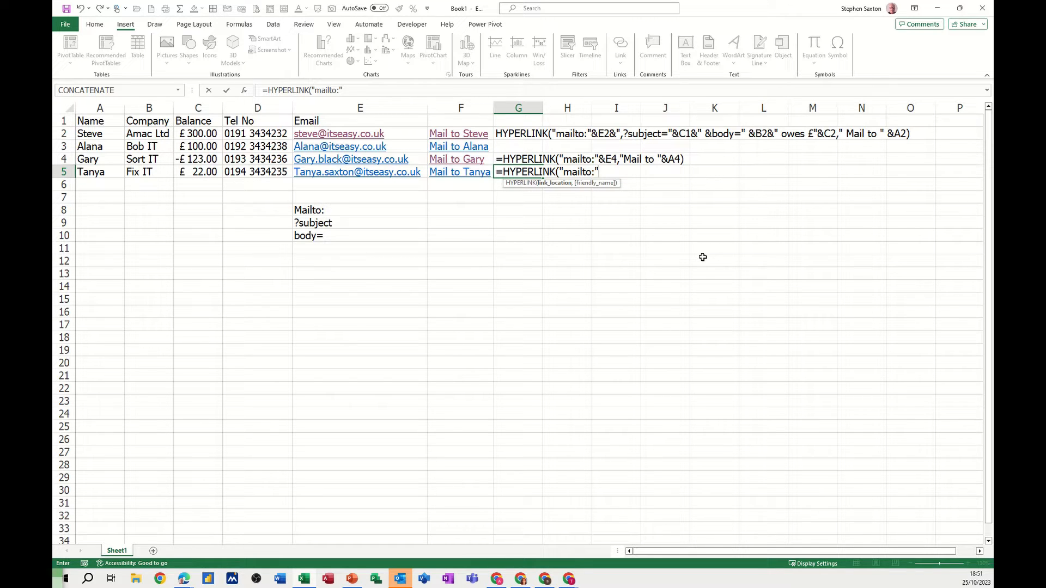
{"action": "type", "text": "&"}
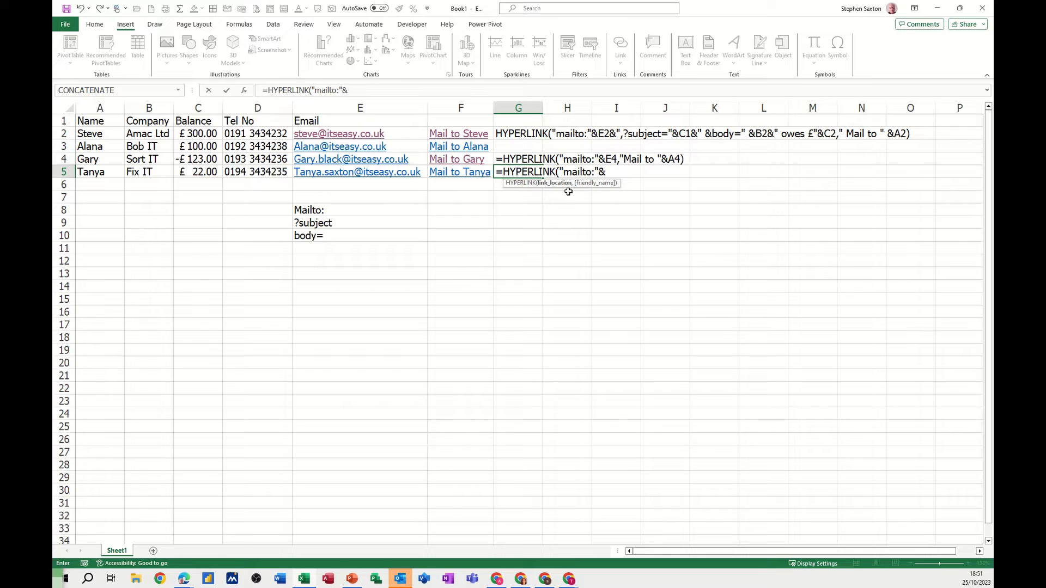
{"action": "mouse_move", "coordinate": [326, 175]}
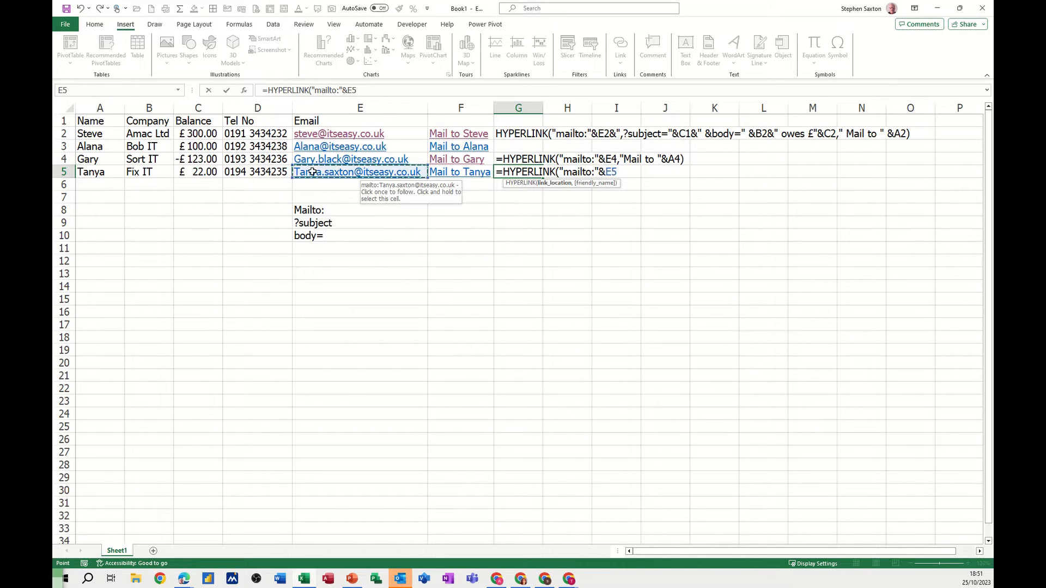
{"action": "mouse_move", "coordinate": [665, 205]}
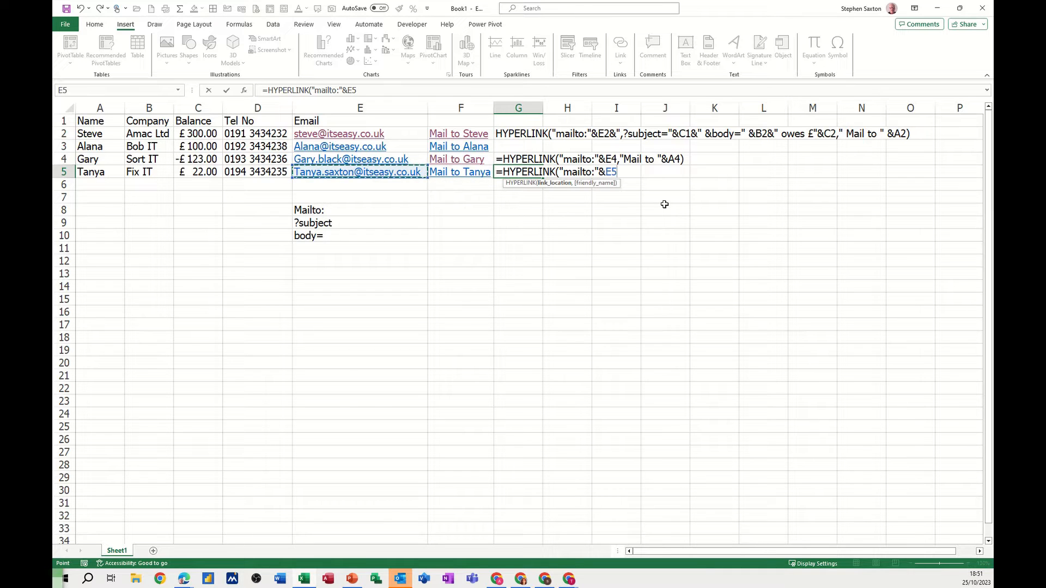
Add the "Mail to "&A5 label for Tanya and enter the formula.
{"action": "type", "text": ",\""}
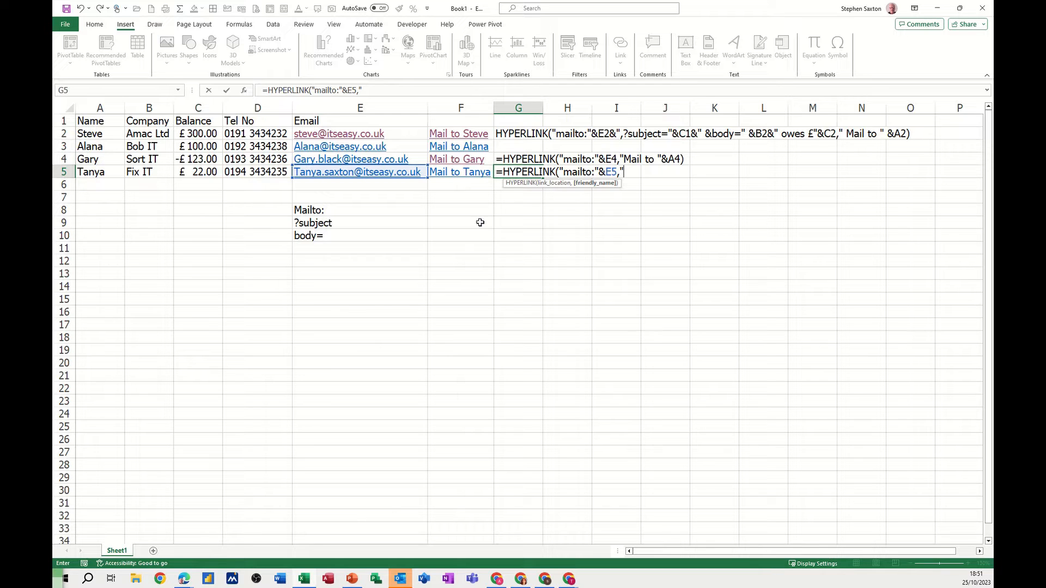
{"action": "mouse_move", "coordinate": [643, 202]}
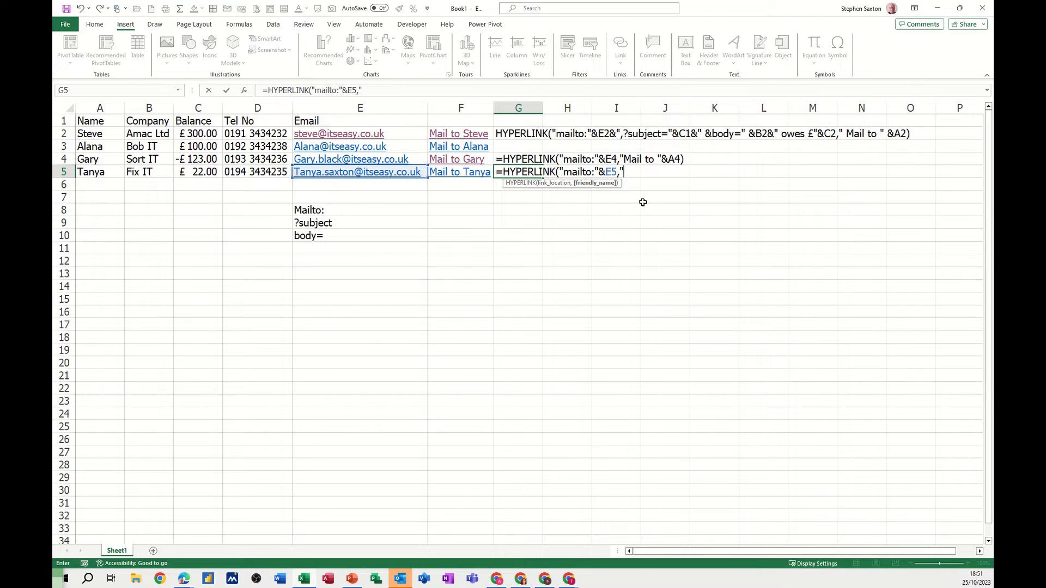
{"action": "type", "text": "Mail to"}
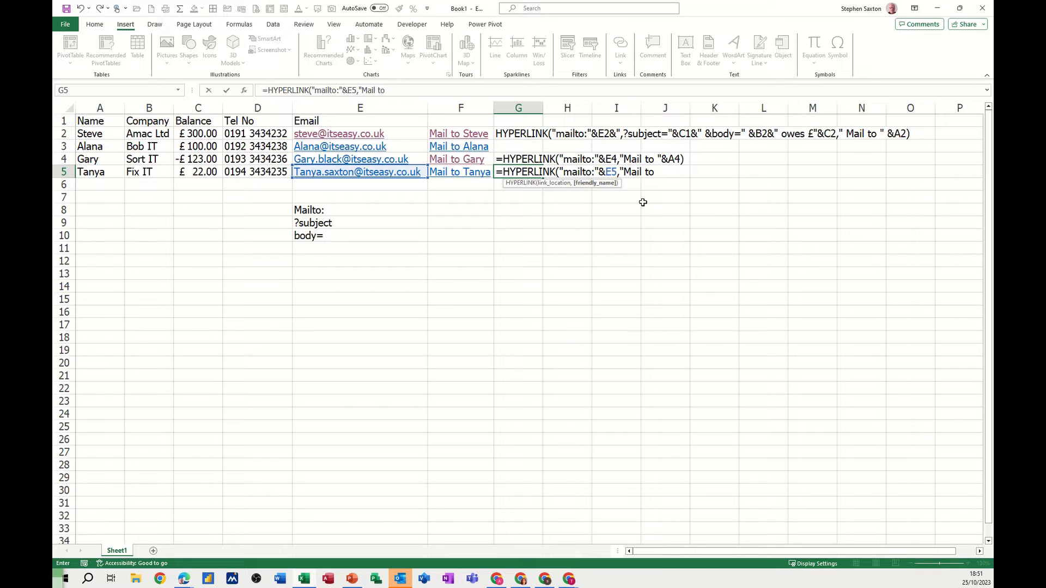
{"action": "type", "text": "\""}
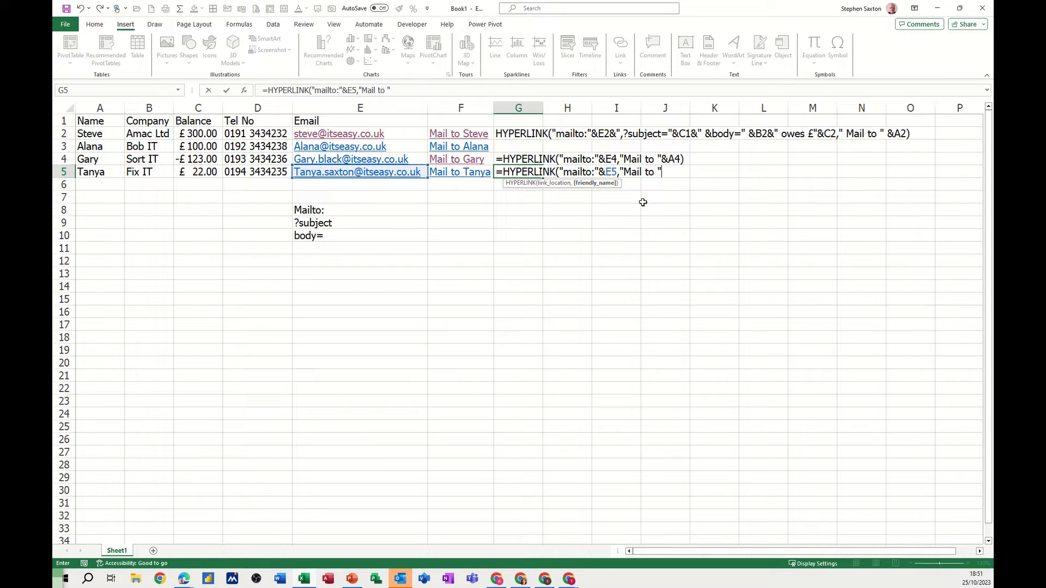
{"action": "type", "text": "&"}
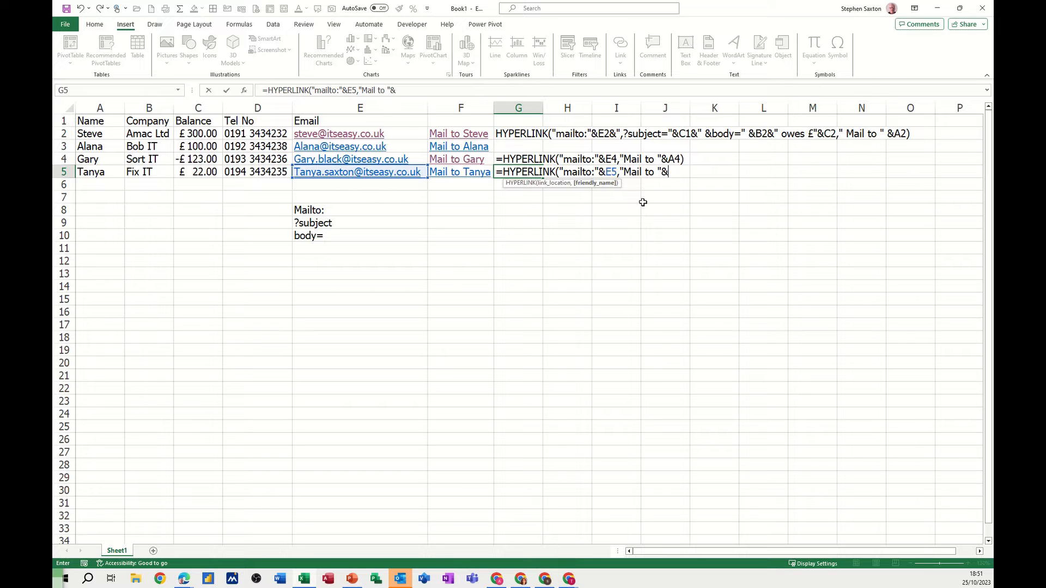
{"action": "mouse_move", "coordinate": [91, 173]}
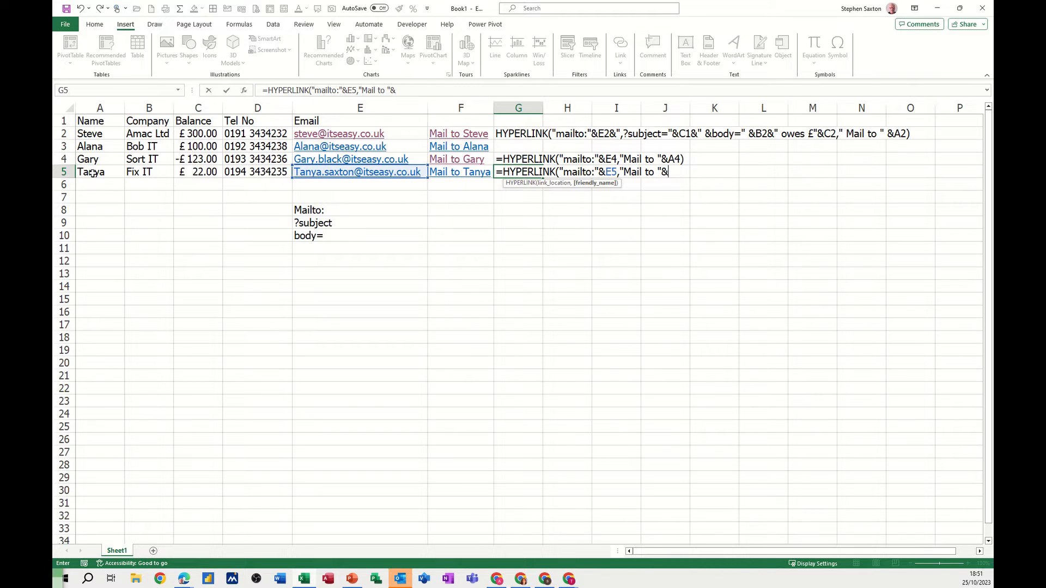
{"action": "left_click", "coordinate": [92, 171]}
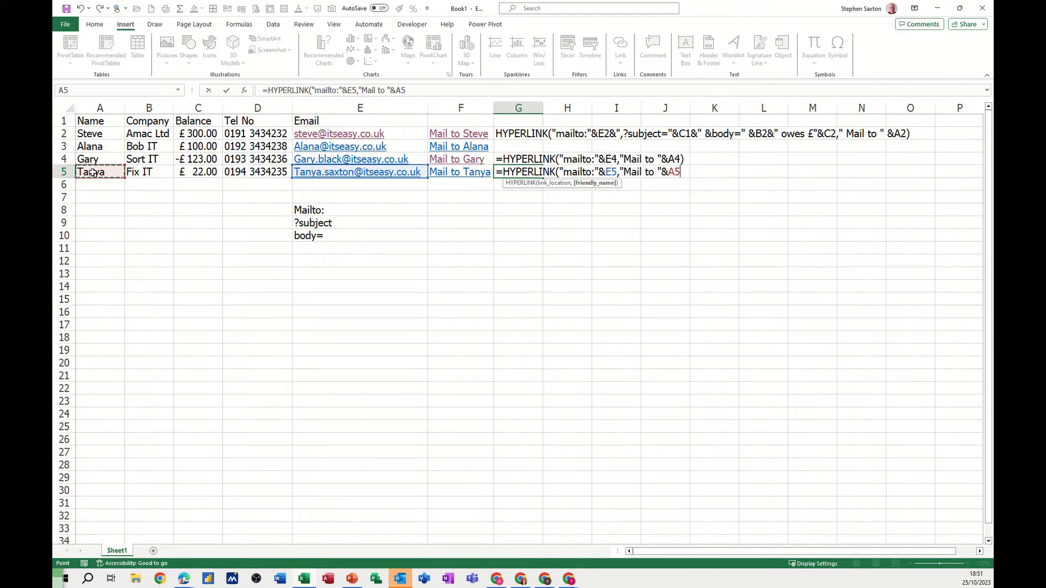
{"action": "type", "text": ")"}
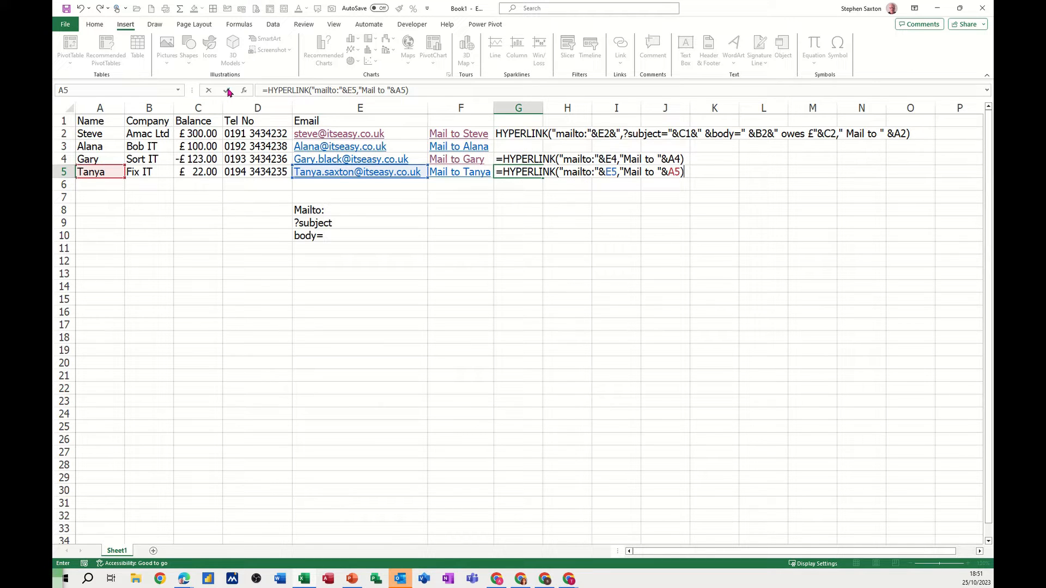
{"action": "key", "text": "Enter"}
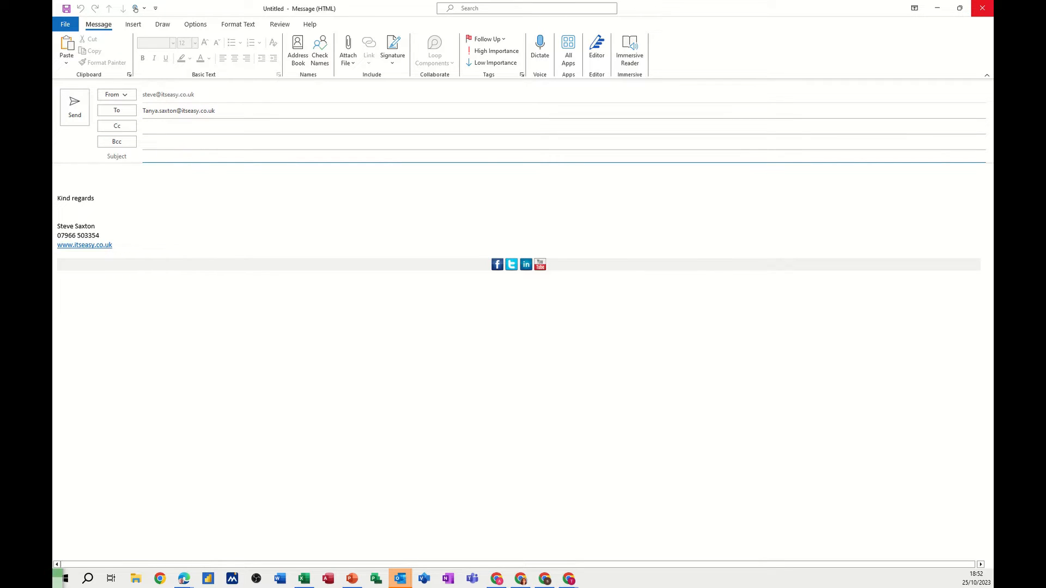
{"action": "mouse_move", "coordinate": [981, 9]}
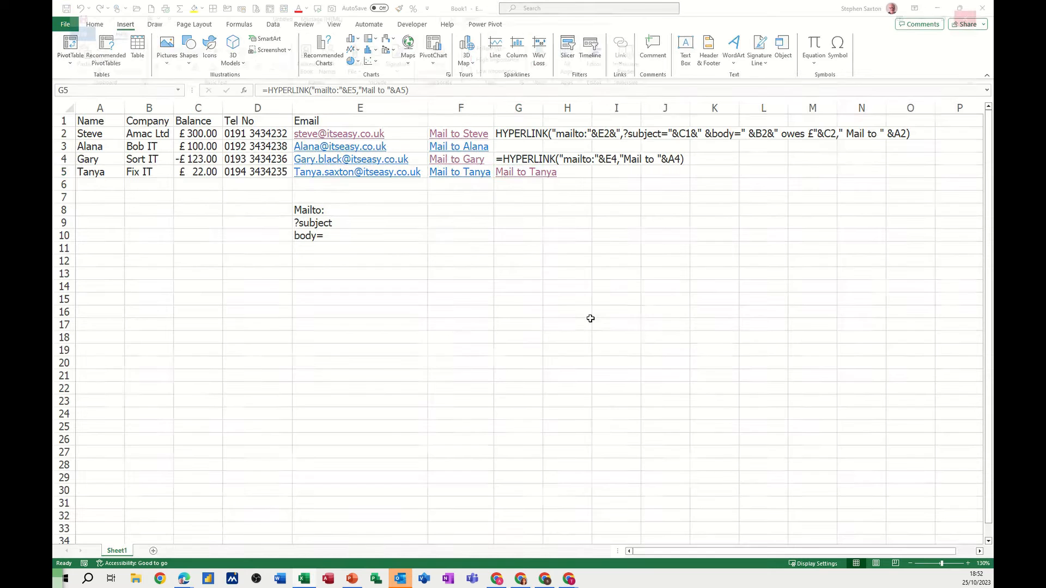
{"action": "left_click", "coordinate": [525, 171]}
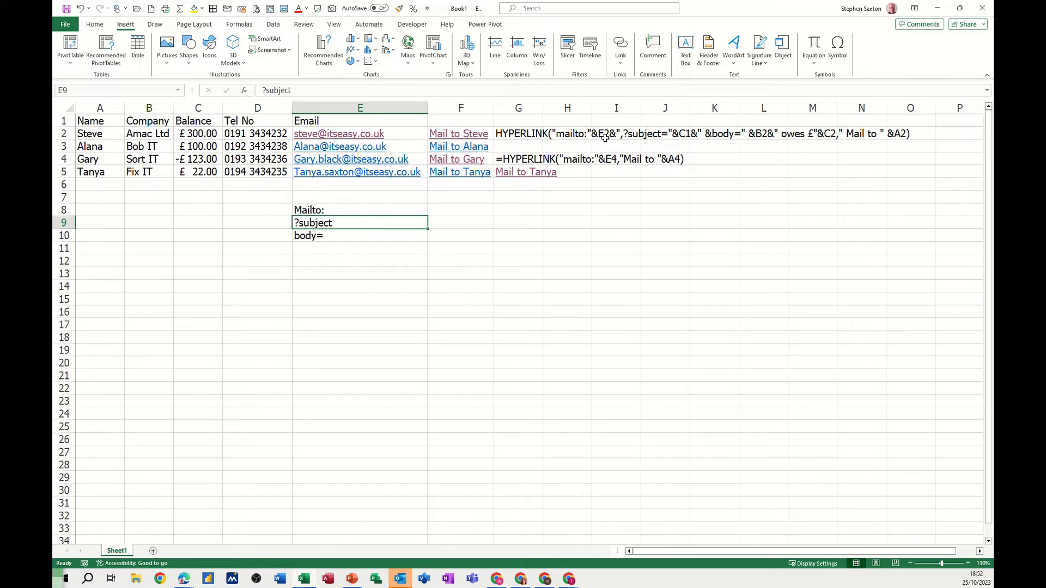
Insert &"?subject="&C1& after E5 in G5's formula and dismiss the error warning.
{"action": "left_click", "coordinate": [515, 172]}
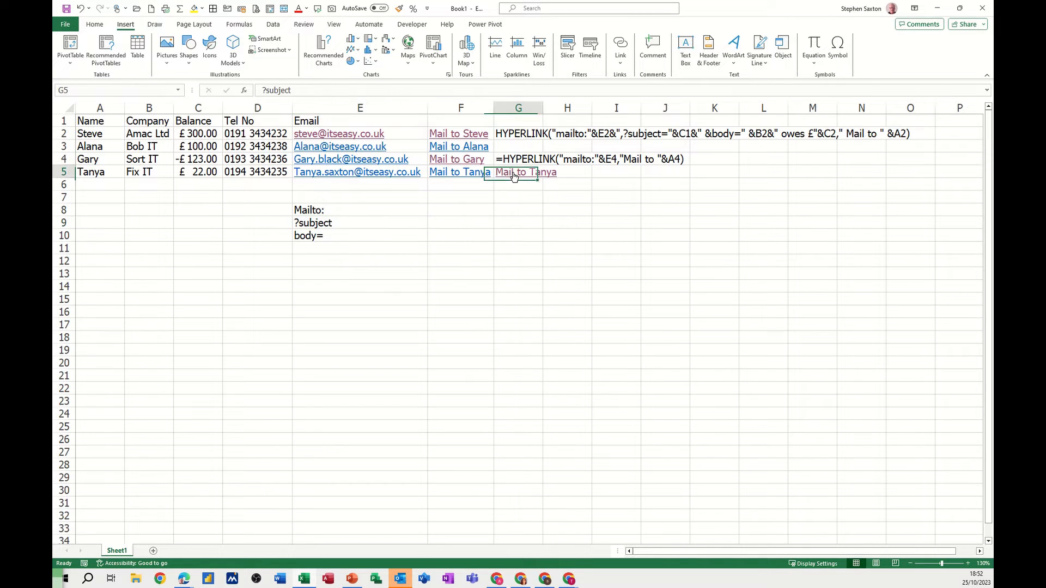
{"action": "left_click", "coordinate": [518, 172]}
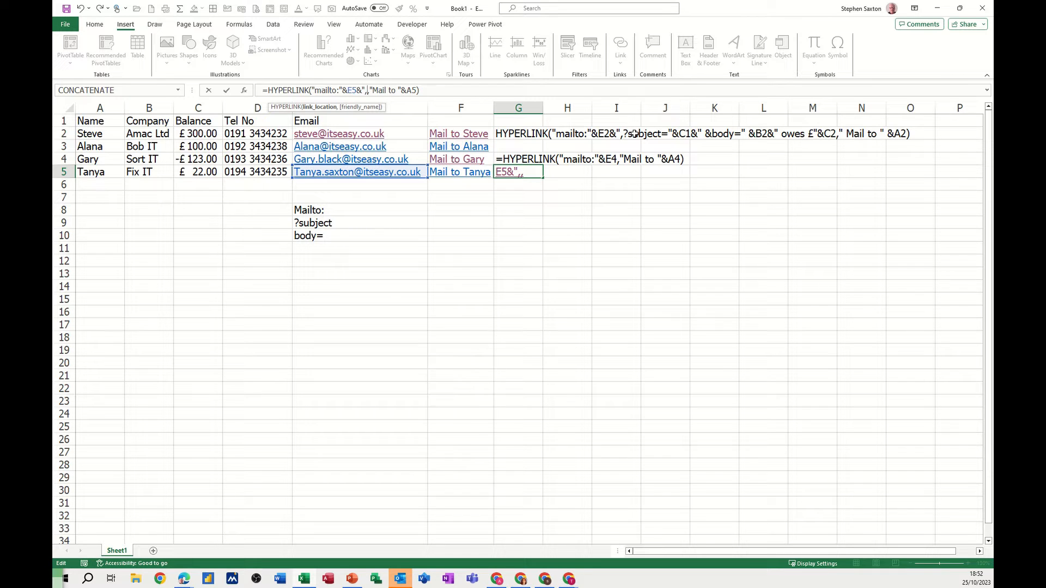
{"action": "type", "text": "?subject=\","}
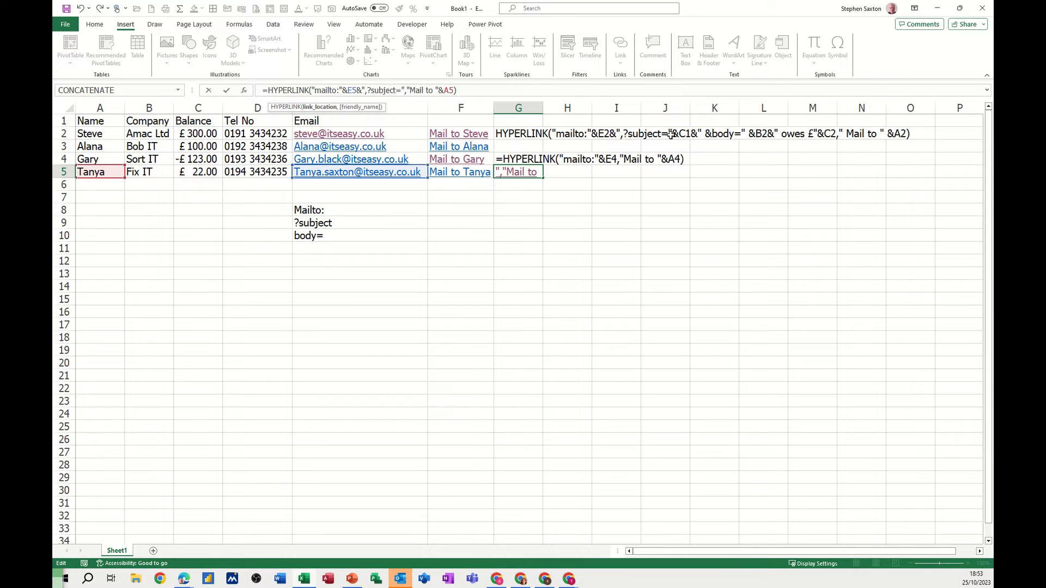
{"action": "mouse_move", "coordinate": [684, 140]}
{"action": "type", "text": "&"}
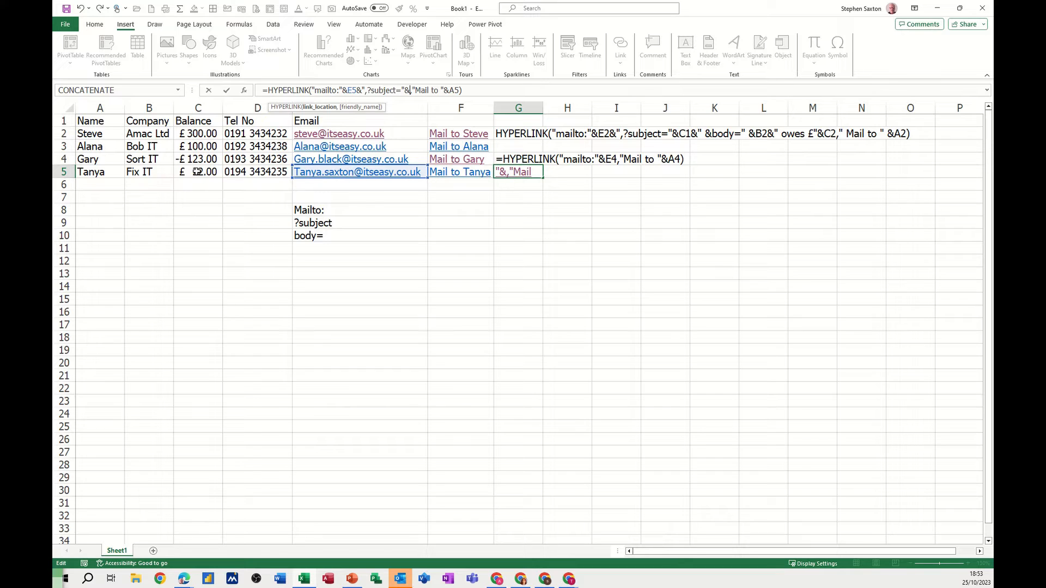
{"action": "mouse_move", "coordinate": [172, 171]}
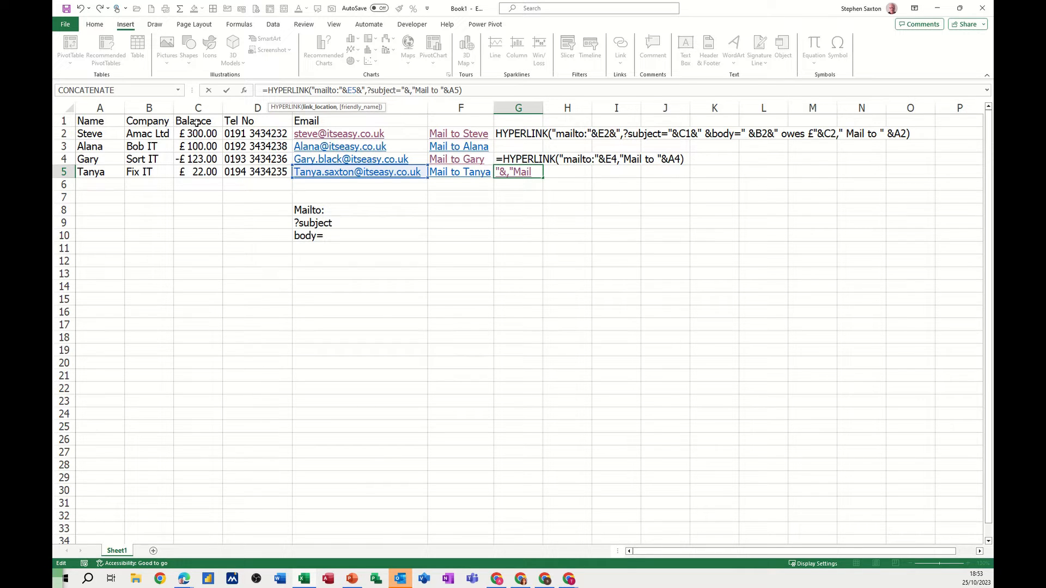
{"action": "left_click", "coordinate": [198, 121]}
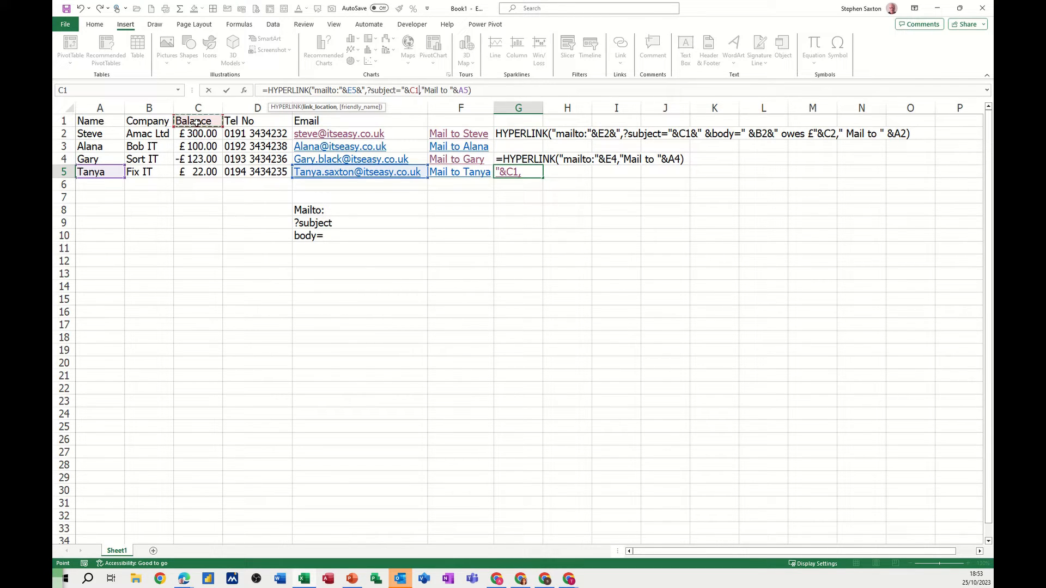
{"action": "type", "text": "&"}
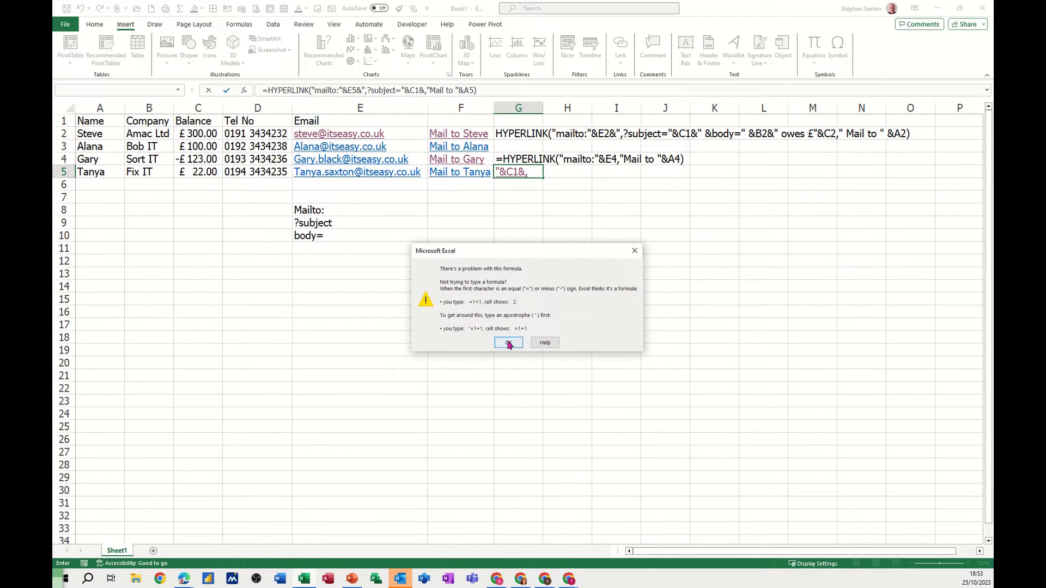
{"action": "left_click", "coordinate": [508, 342]}
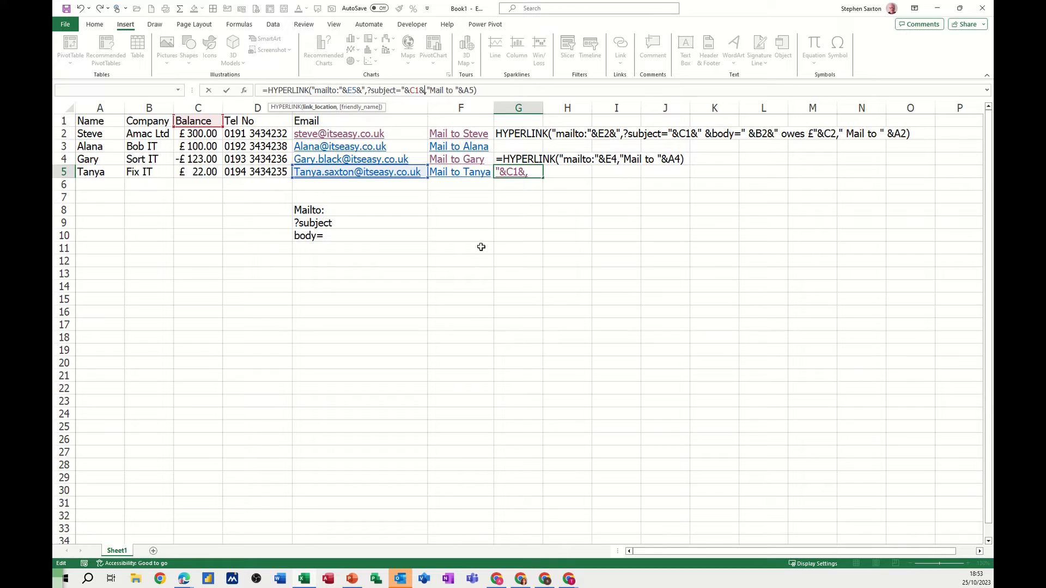
{"action": "mouse_move", "coordinate": [563, 208]}
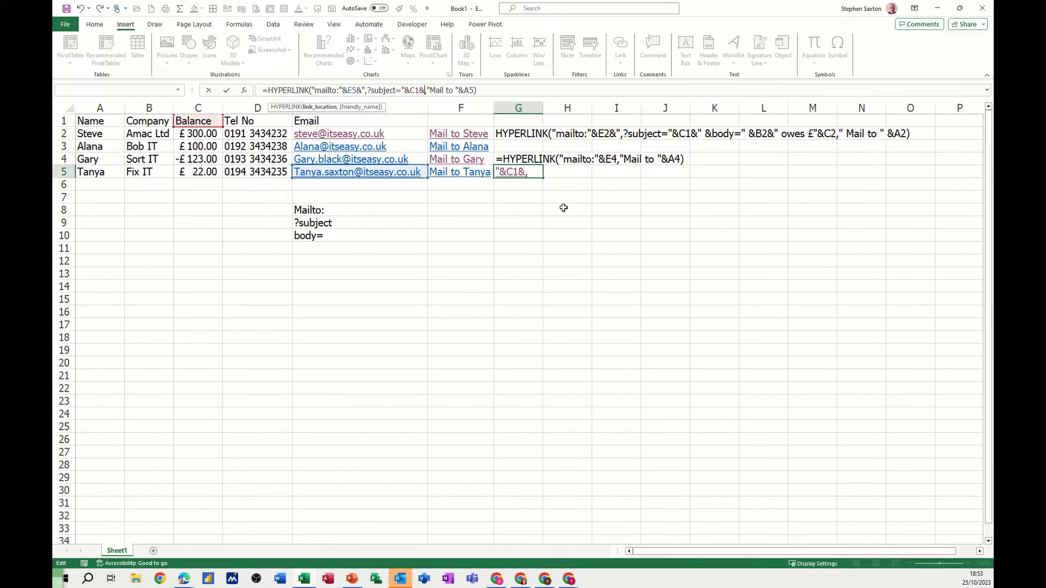
{"action": "mouse_move", "coordinate": [704, 171]}
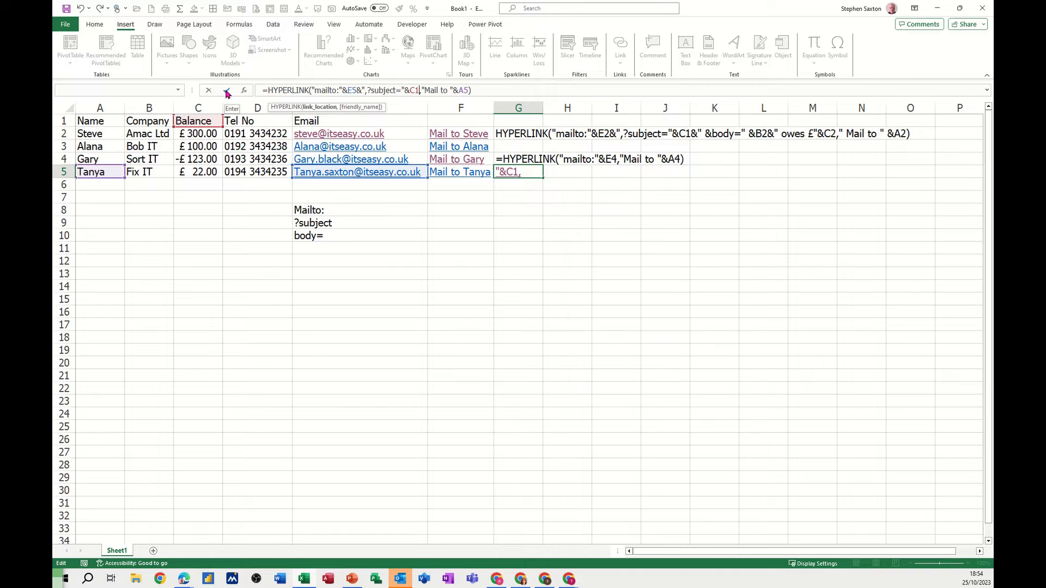
Commit the corrected G5 formula and test the link, which opens an email with subject Balance.
{"action": "key", "text": "Enter"}
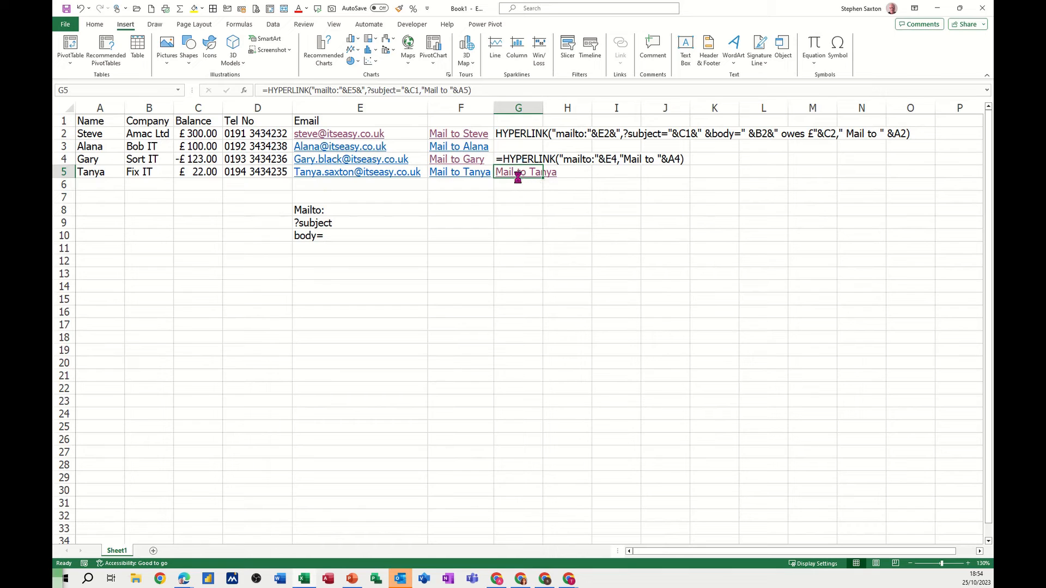
{"action": "left_click", "coordinate": [518, 171]}
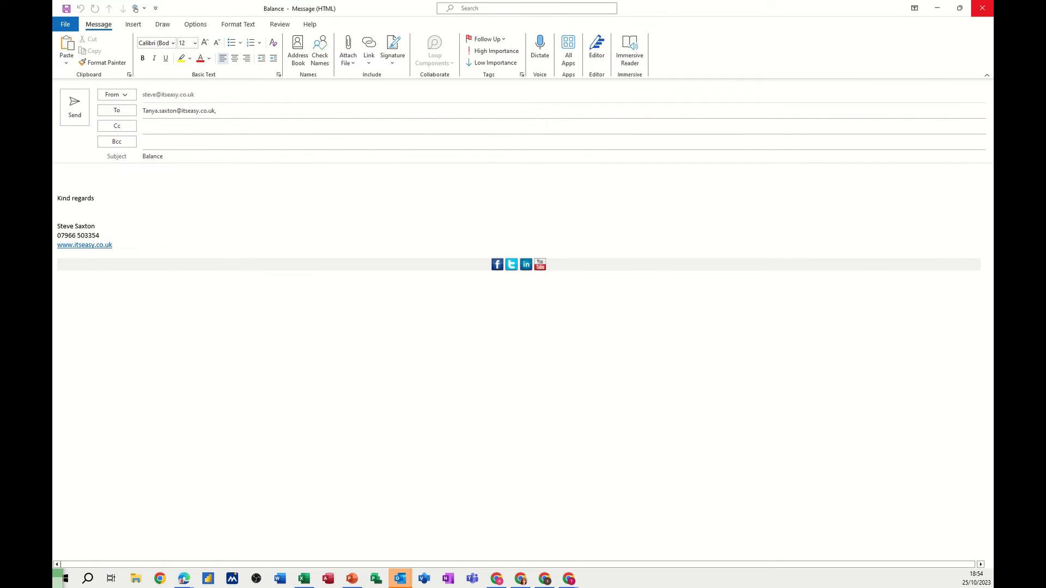
{"action": "mouse_move", "coordinate": [964, 30]}
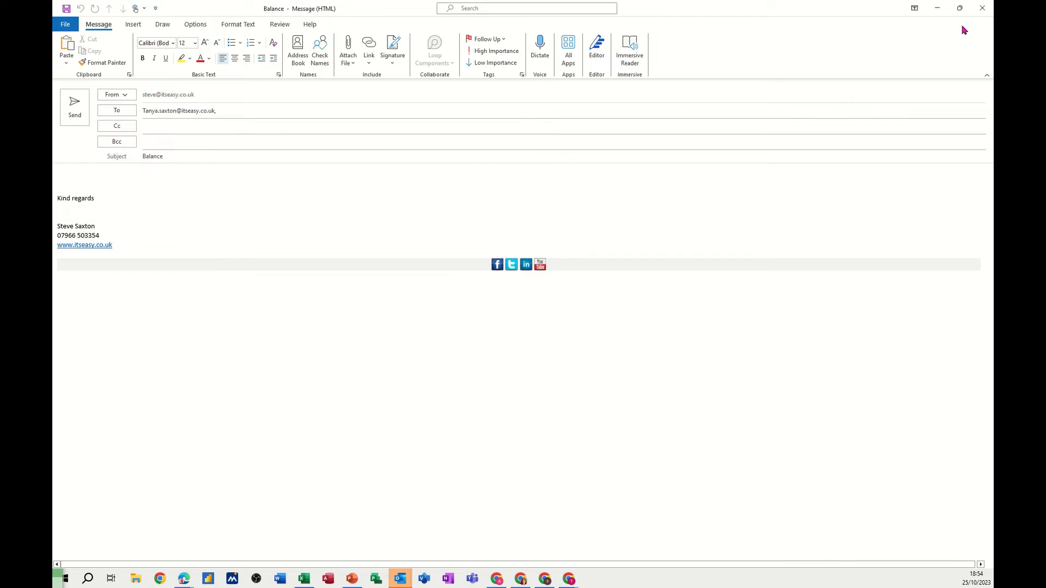
{"action": "left_click", "coordinate": [981, 8]}
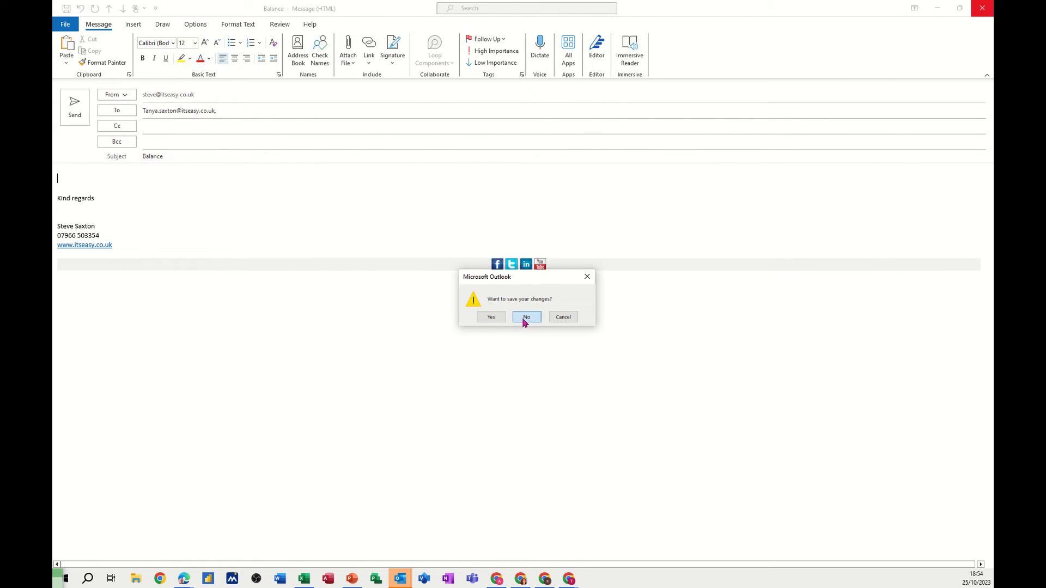
{"action": "left_click", "coordinate": [527, 317]}
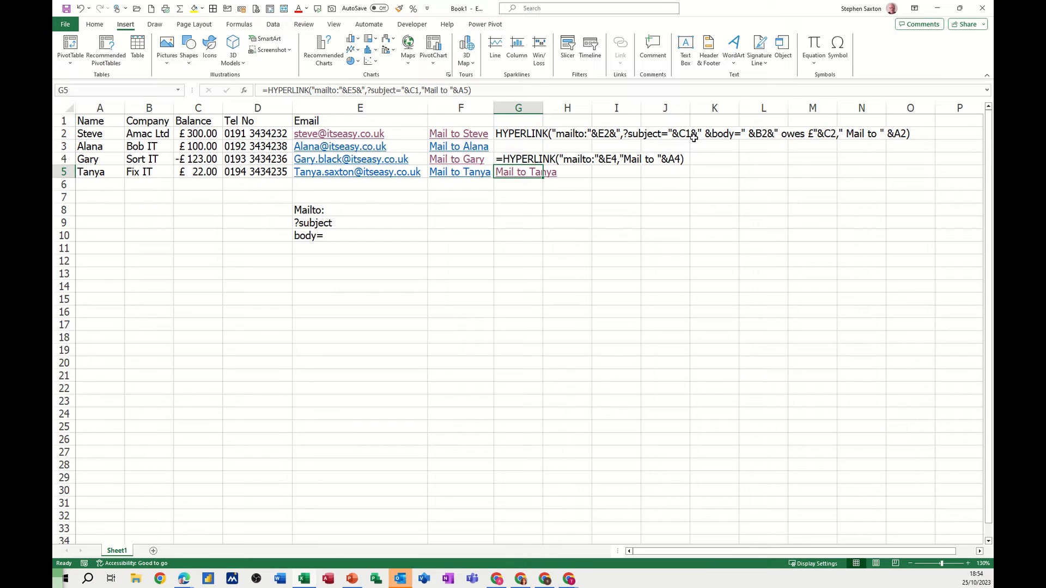
{"action": "mouse_move", "coordinate": [415, 91]}
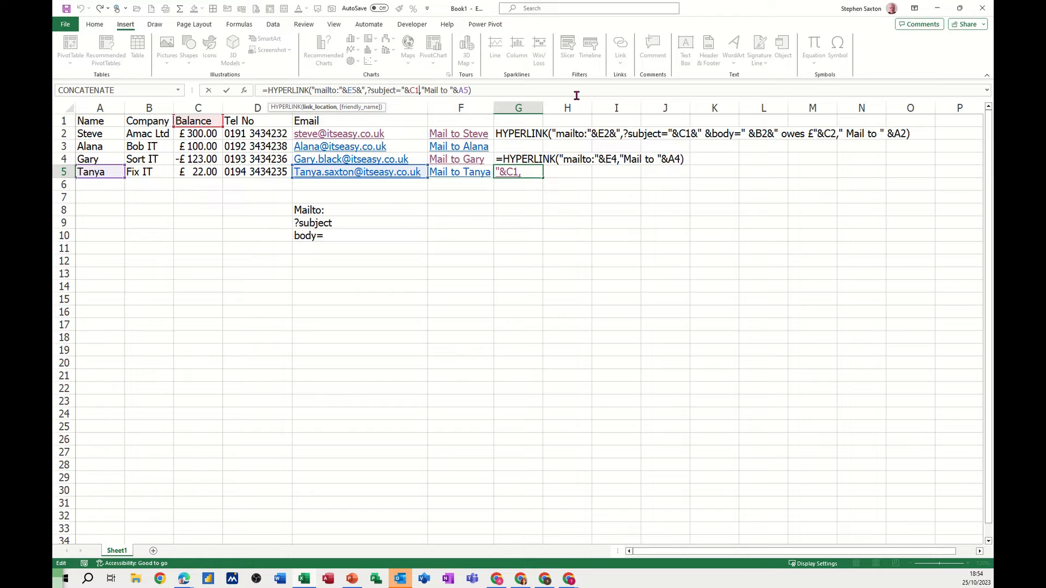
Append &"body=" after the C1 subject in G5's link formula.
{"action": "type", "text": "&"}
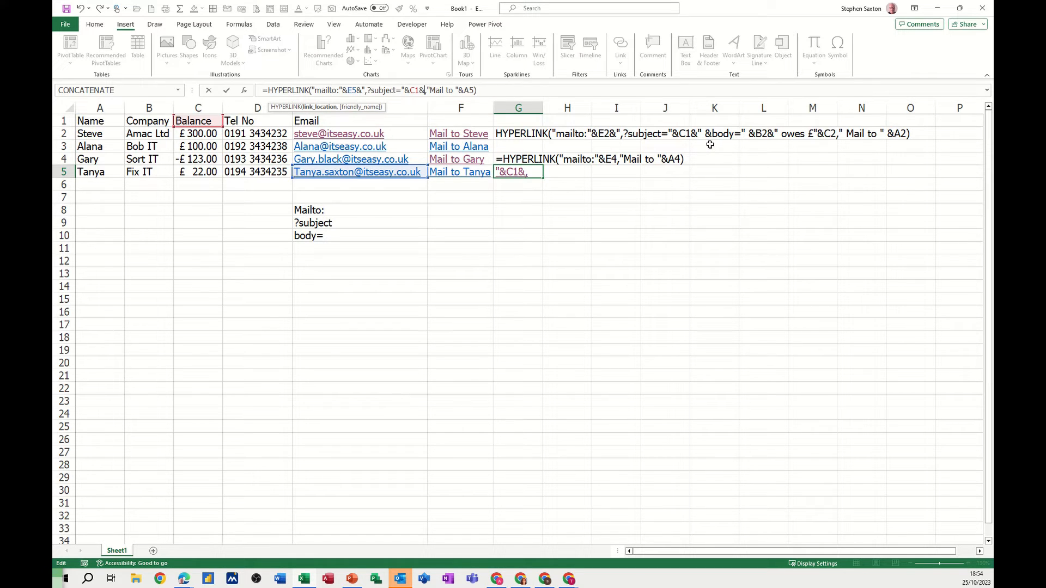
{"action": "mouse_move", "coordinate": [553, 140]}
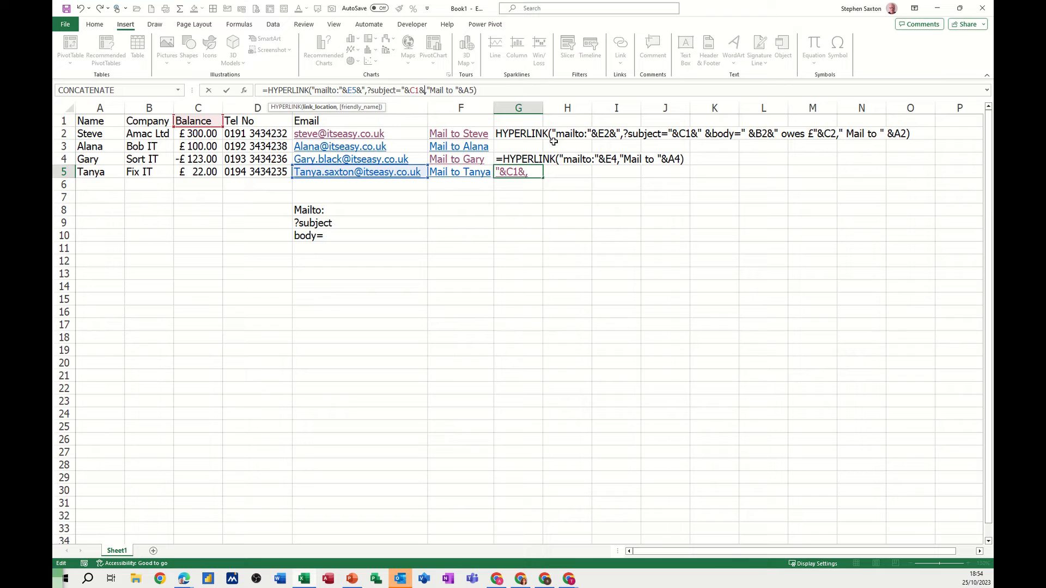
{"action": "mouse_move", "coordinate": [797, 227]}
{"action": "type", "text": "\"body"}
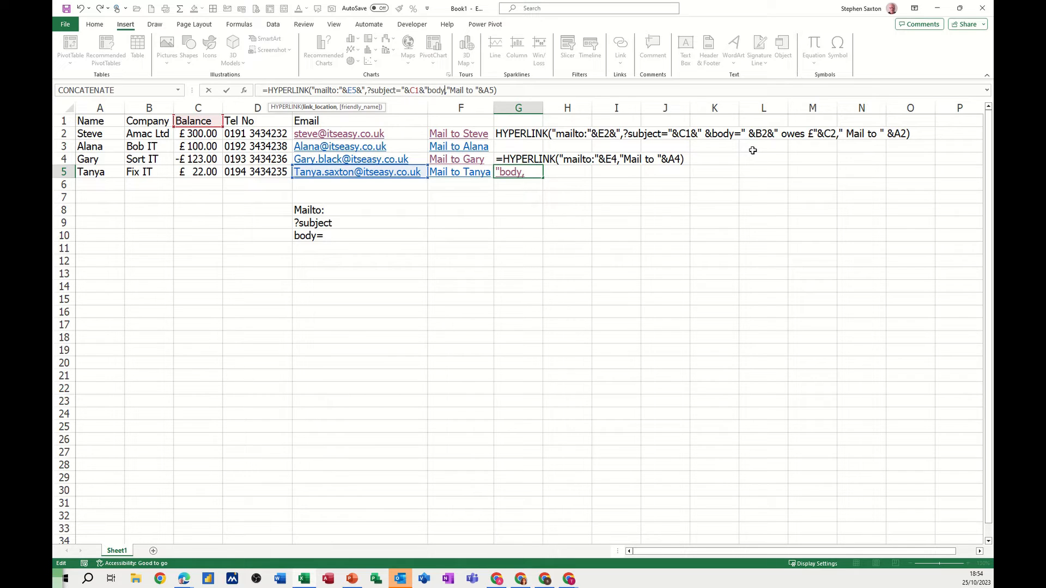
{"action": "type", "text": "="}
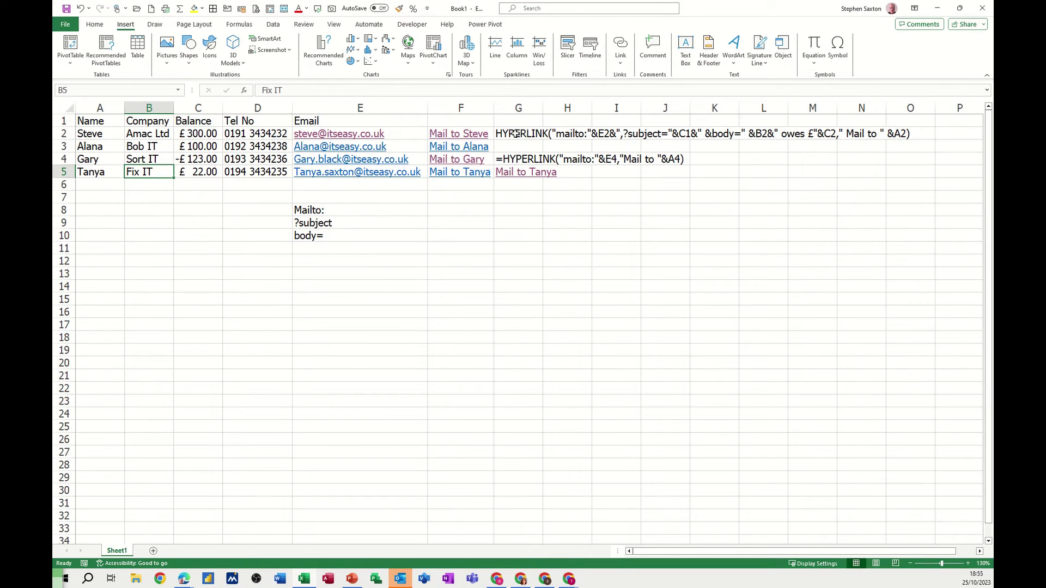
{"action": "left_click", "coordinate": [526, 172]}
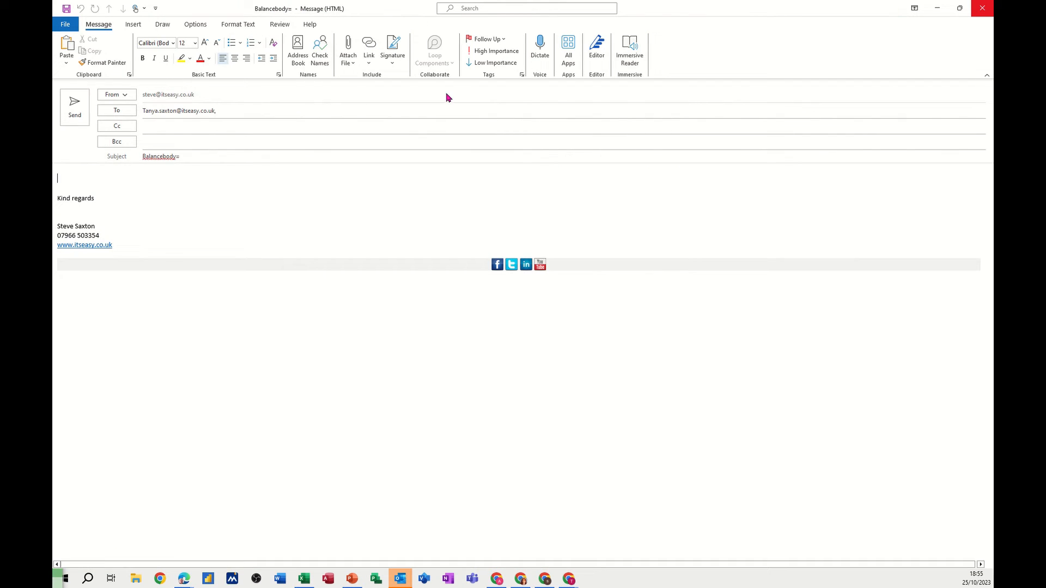
{"action": "left_click", "coordinate": [982, 7]}
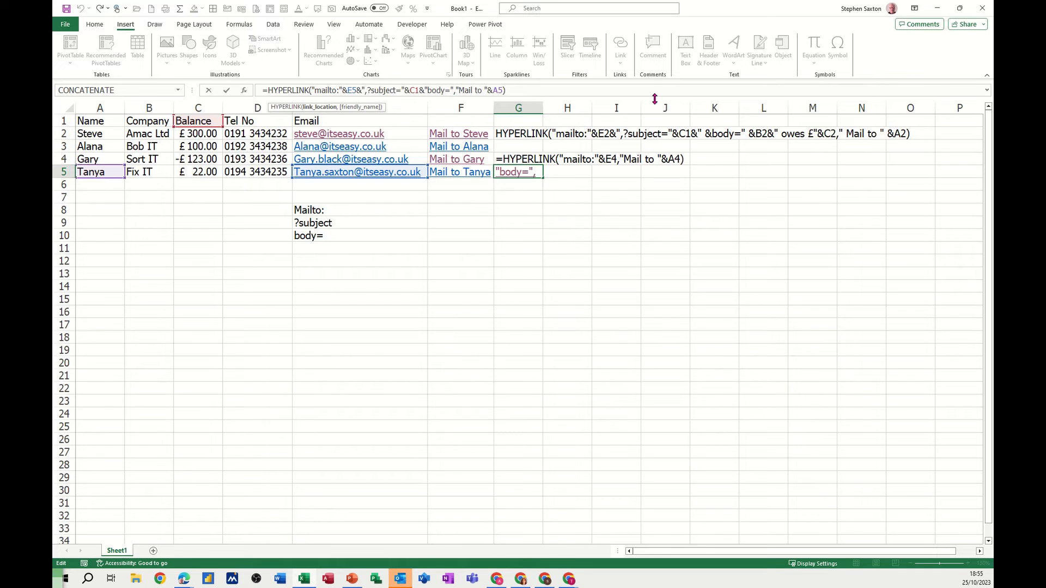
Build the email body from B5, " owes £" and C5, then confirm G5's formula.
{"action": "type", "text": "&B5"}
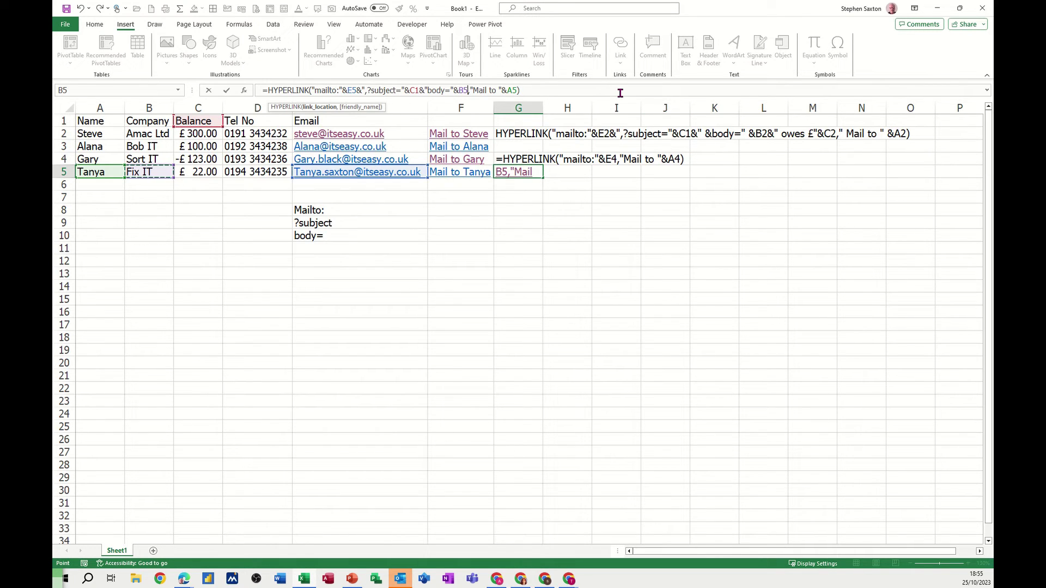
{"action": "type", "text": "&"}
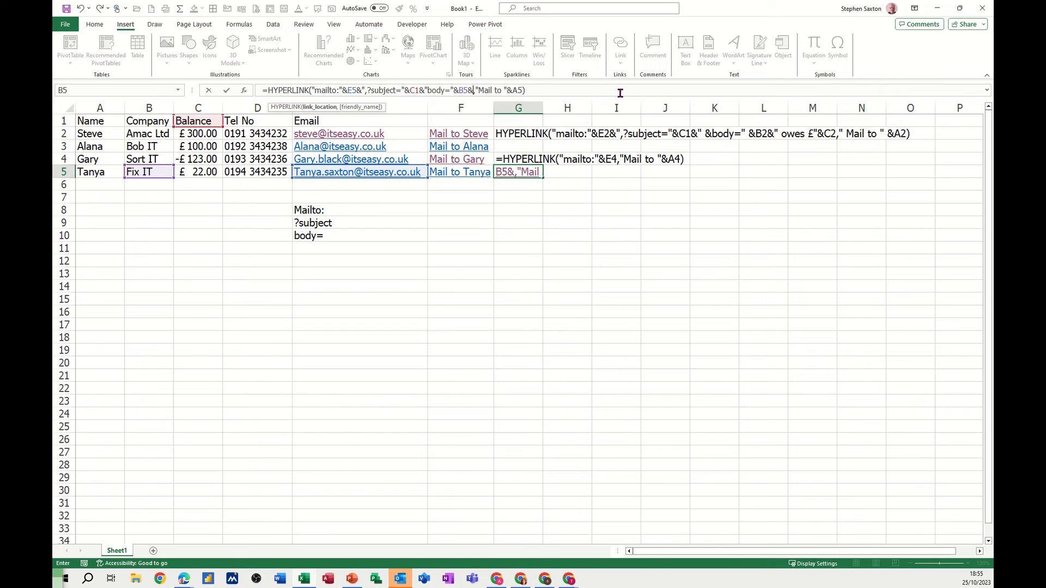
{"action": "mouse_move", "coordinate": [786, 134]}
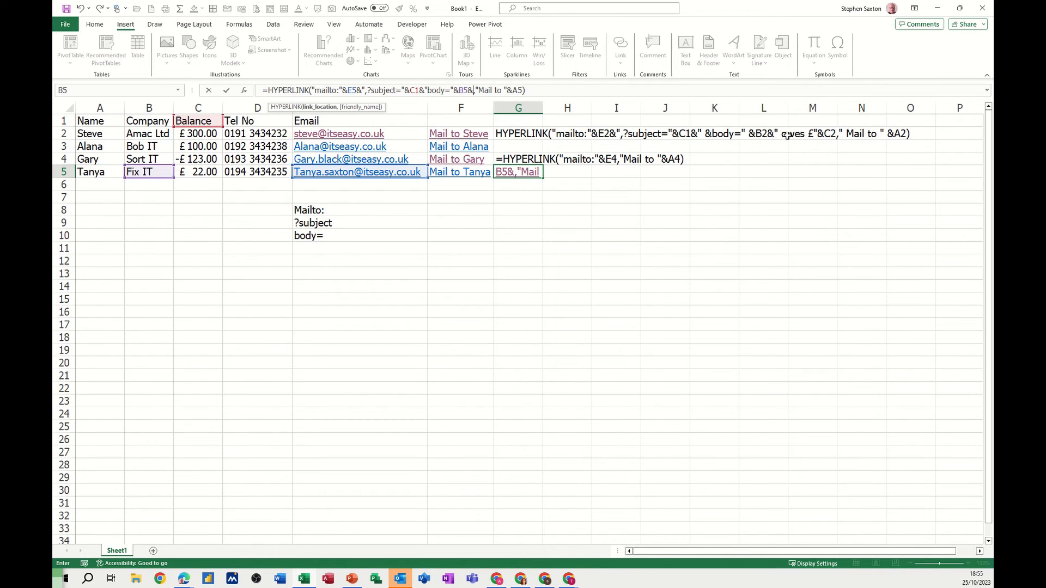
{"action": "mouse_move", "coordinate": [811, 138]}
{"action": "type", "text": "\" owes £\"&C5"}
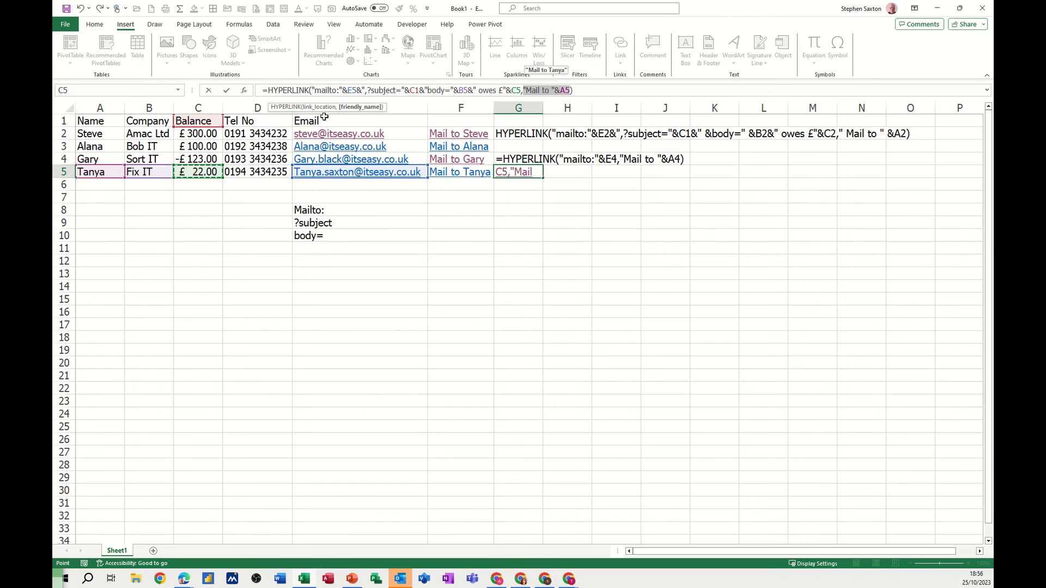
{"action": "key", "text": "Enter"}
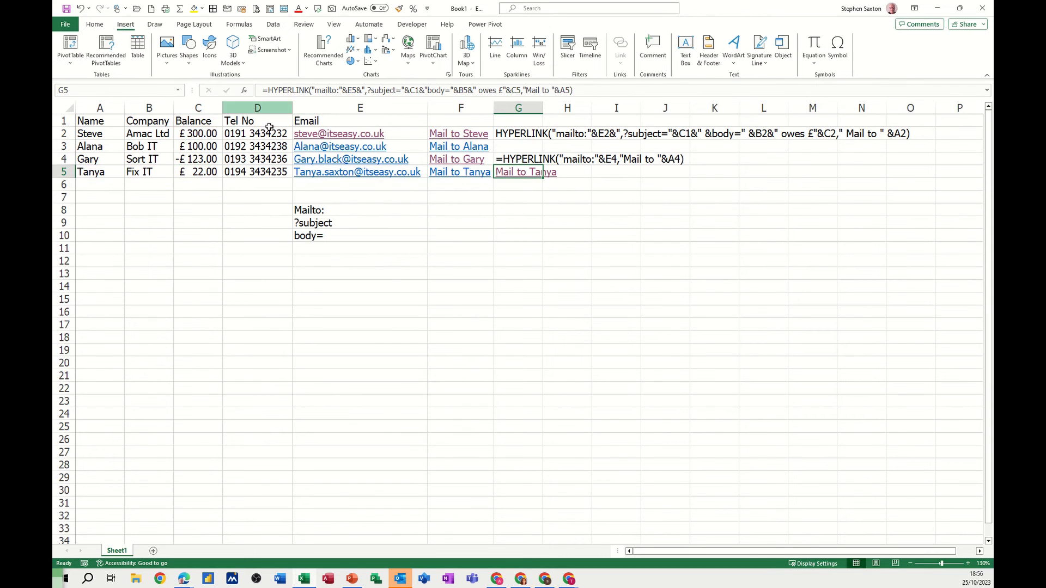
{"action": "mouse_move", "coordinate": [517, 174]}
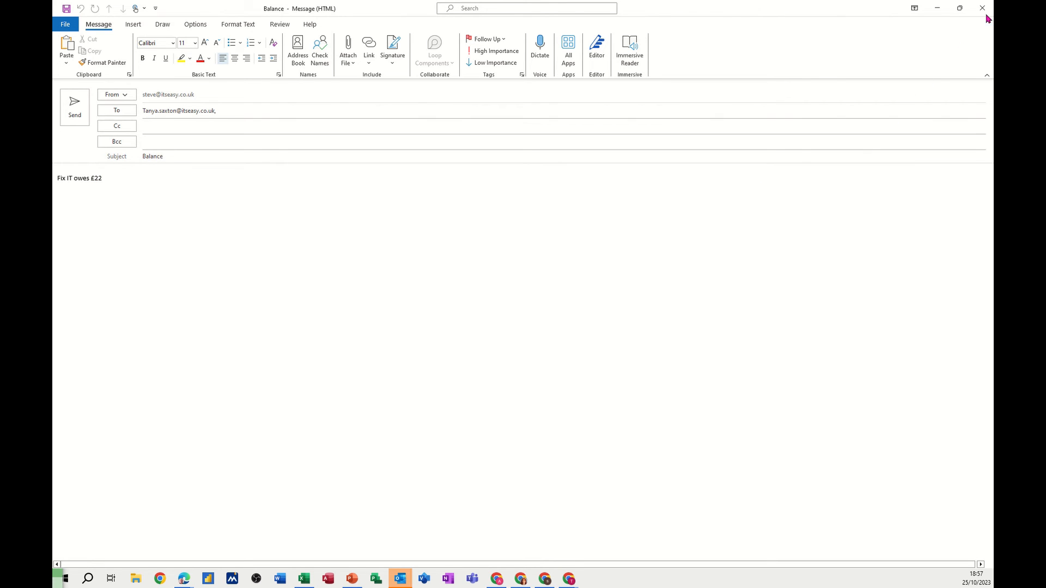
{"action": "left_click", "coordinate": [981, 7]}
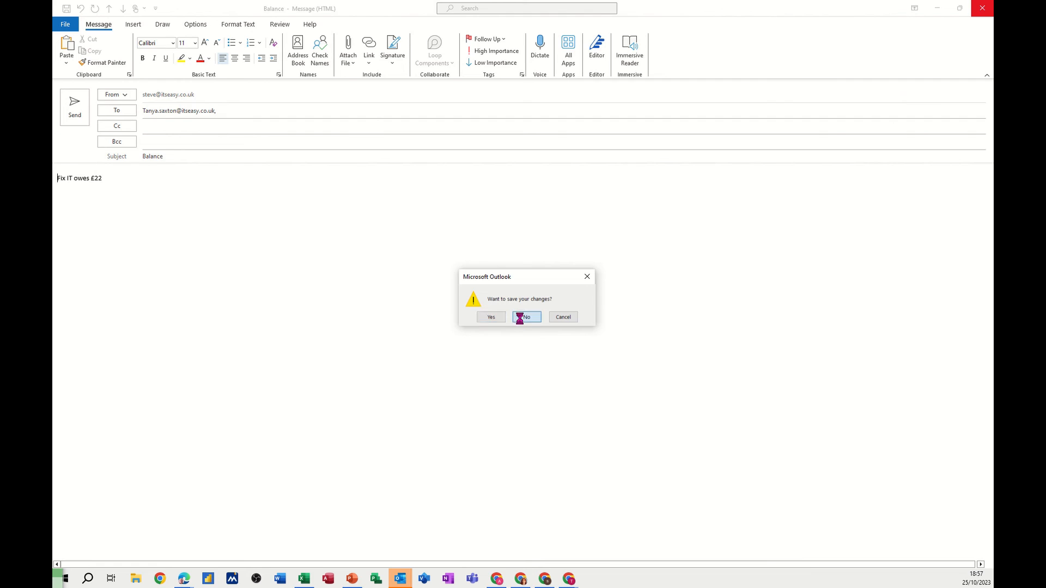
{"action": "left_click", "coordinate": [526, 317]}
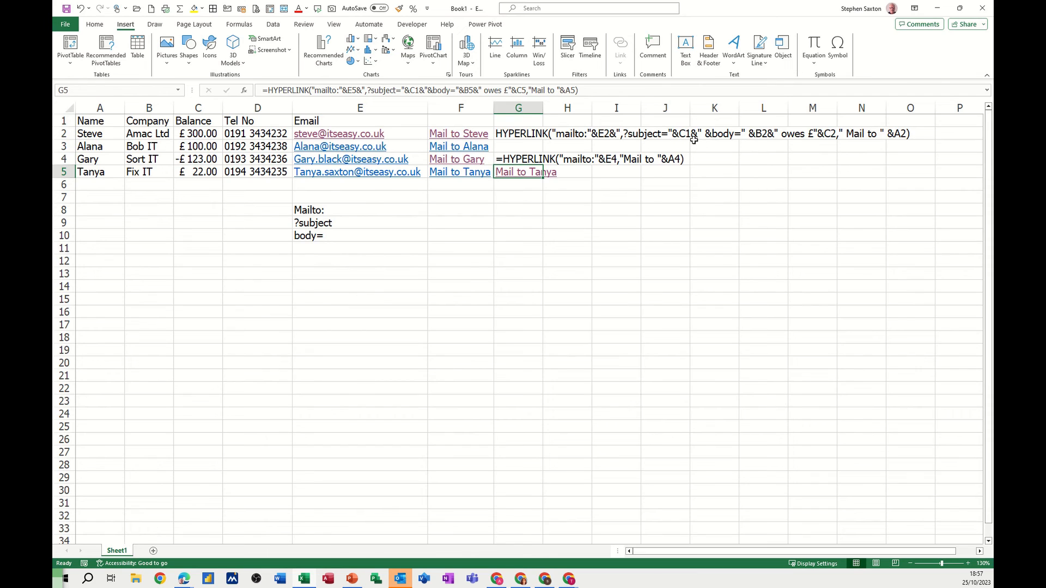
{"action": "mouse_move", "coordinate": [671, 142]}
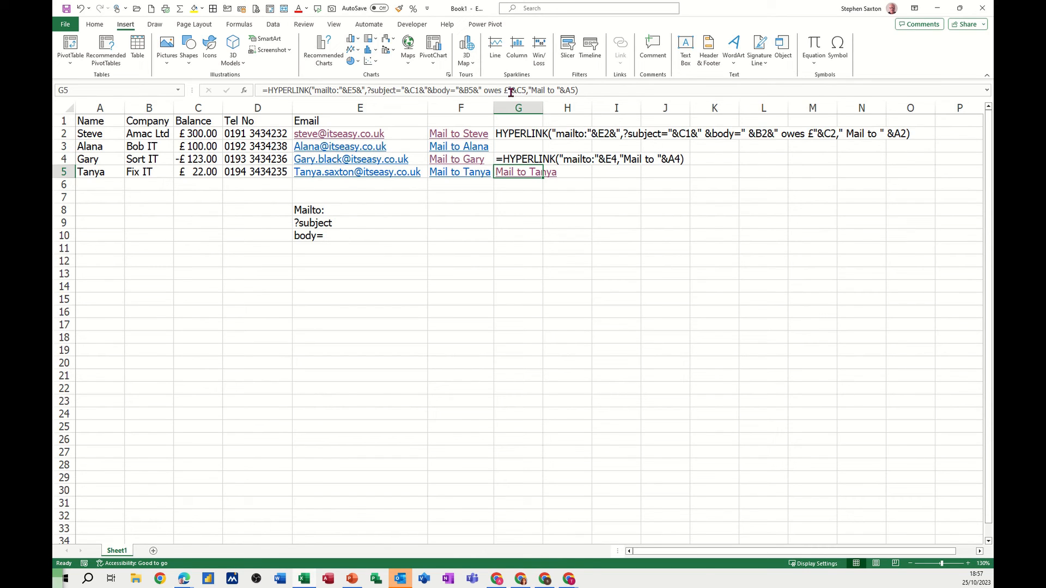
{"action": "mouse_move", "coordinate": [528, 87]}
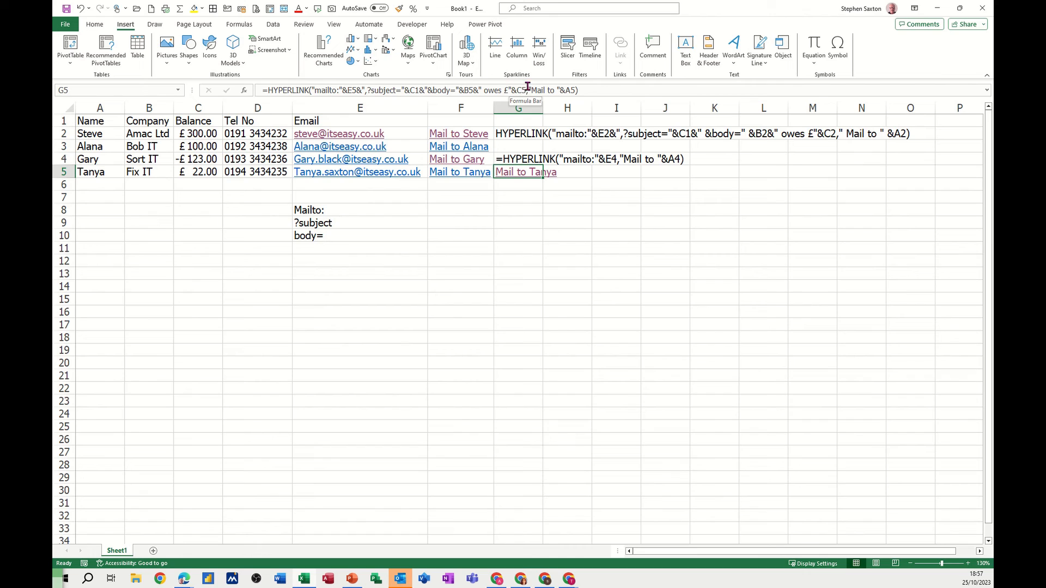